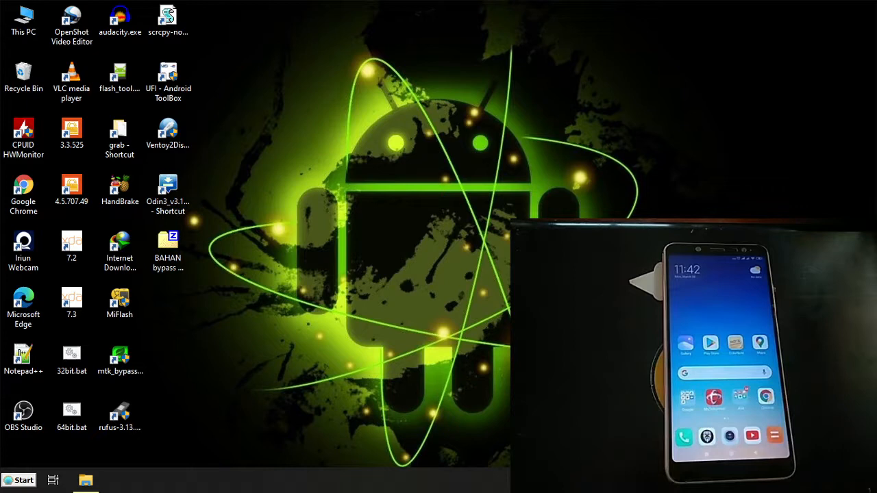
Check Mi Unlock status under Additional settings > Developer options, then return to the Settings list.
click(24, 411)
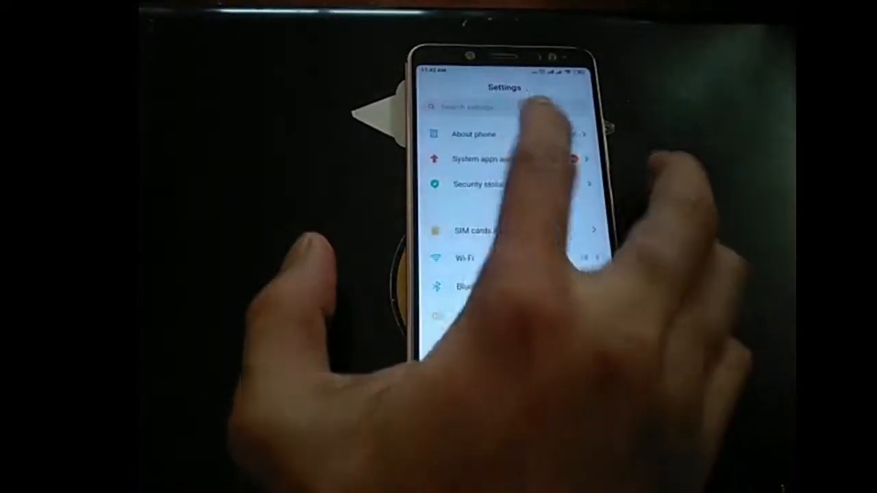
click(472, 134)
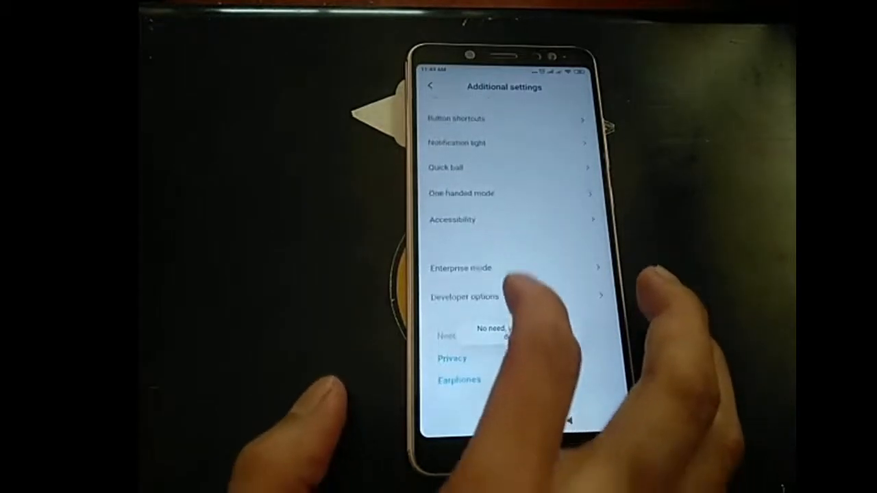
click(464, 296)
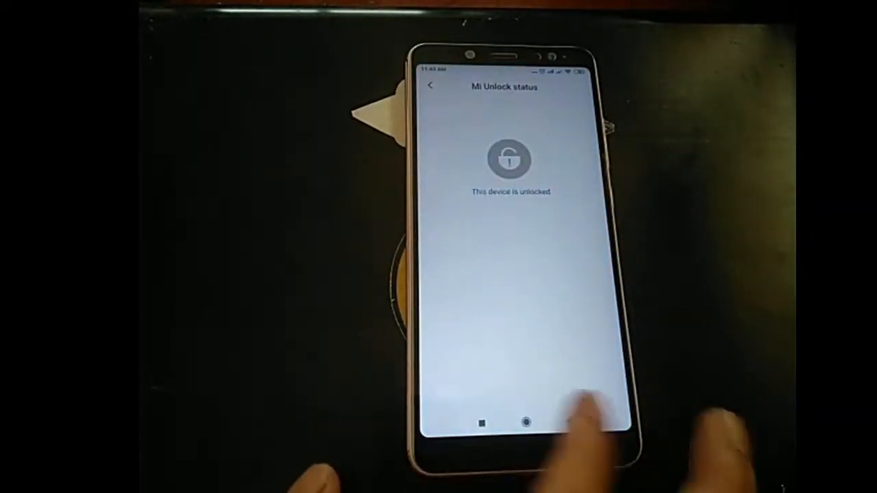
click(431, 85)
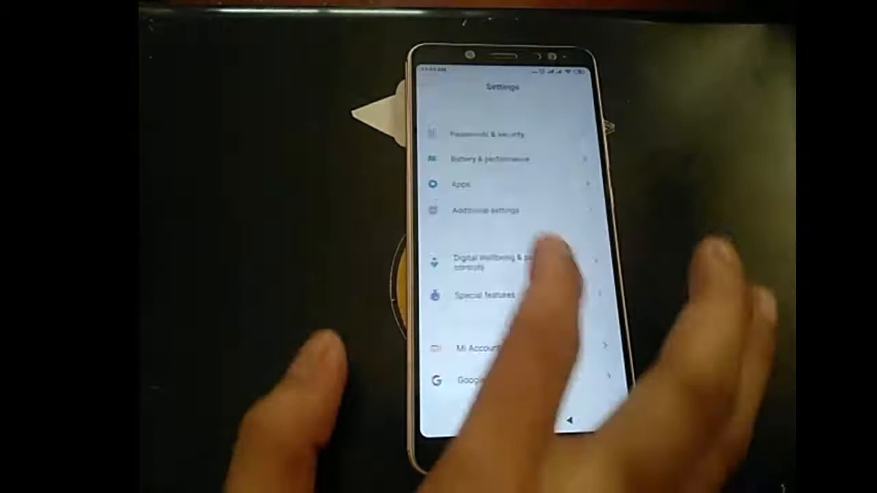
Scroll the Settings list and restart the phone toward fastboot mode.
scroll(down, 3)
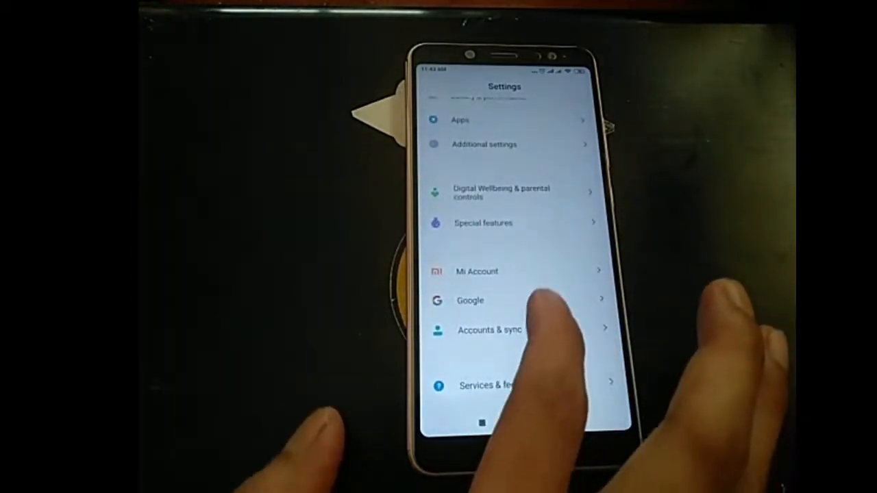
click(488, 329)
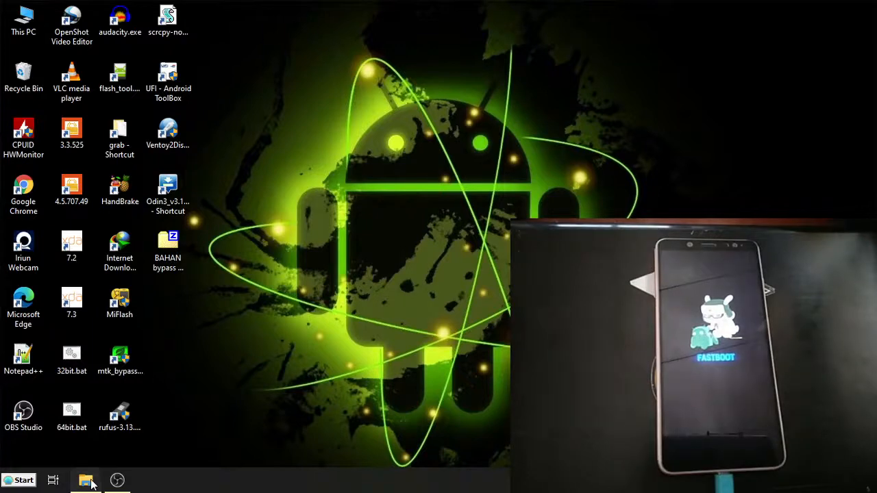
Locate the PBRP recovery zip in the Redmi Note 5 Pro whyred folder and open it for extraction.
click(86, 480)
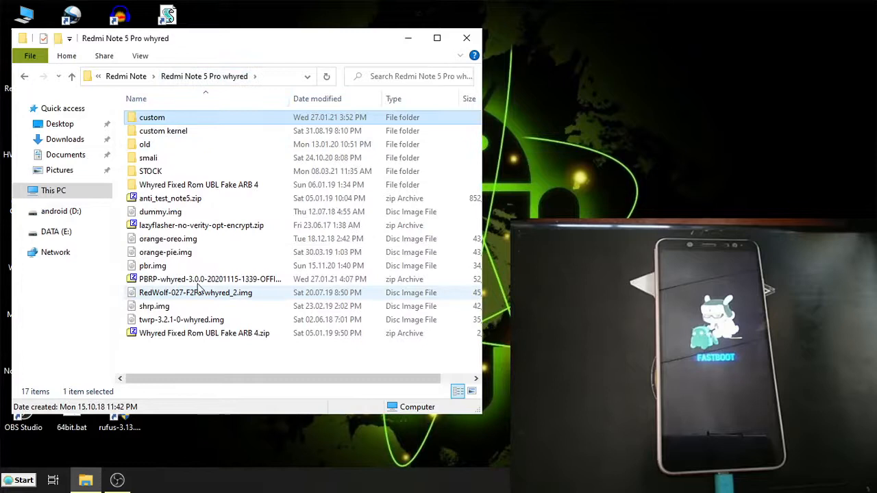
click(153, 265)
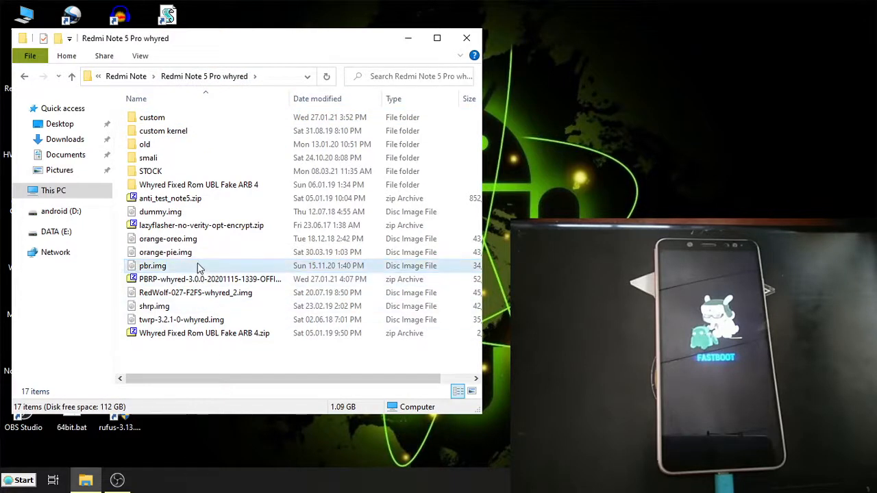
click(164, 252)
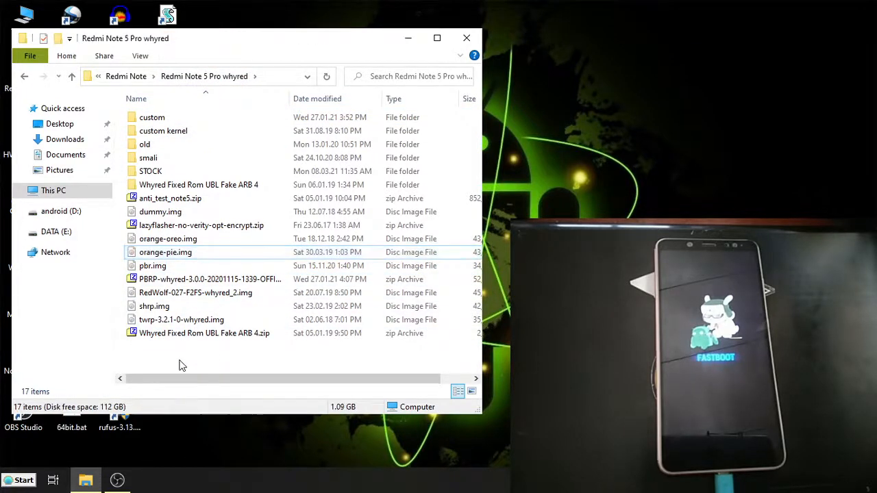
click(208, 280)
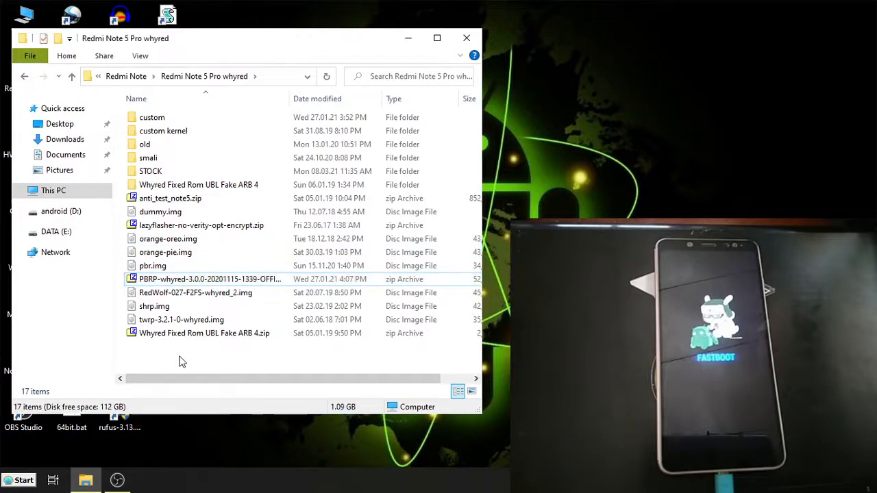
click(208, 279)
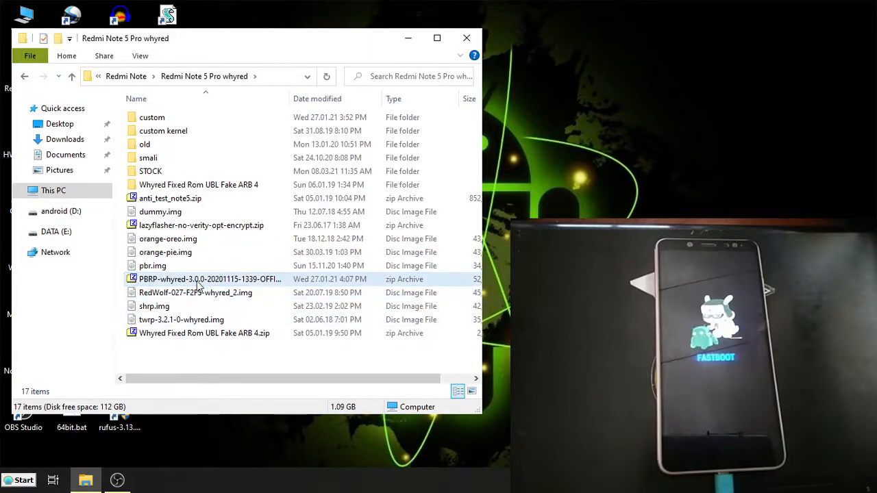
click(209, 279)
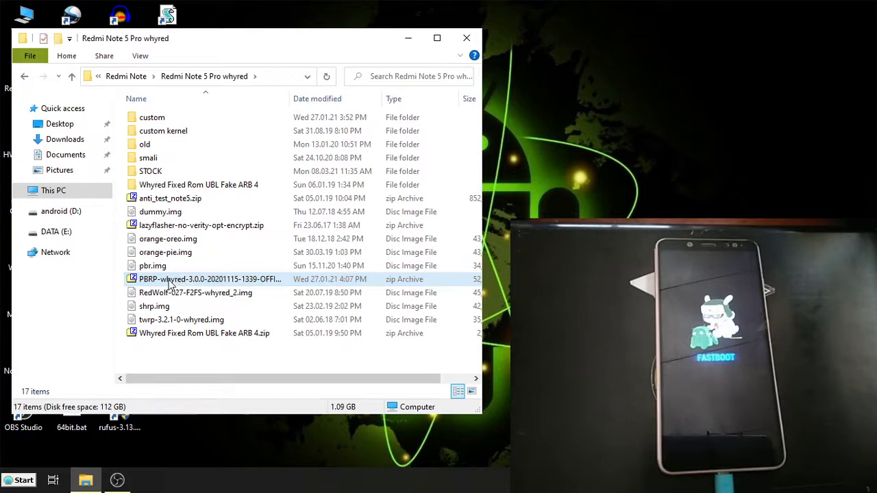
double_click(208, 280)
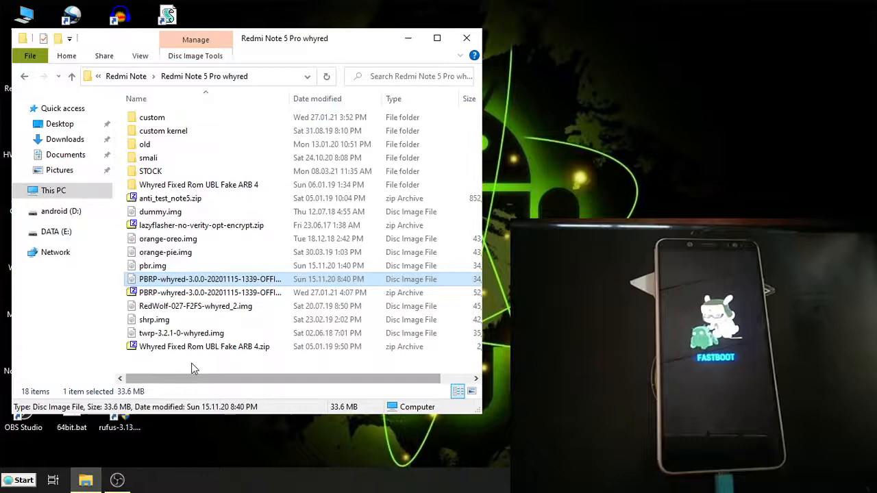
Launch a Command Prompt from the Start menu.
click(22, 480)
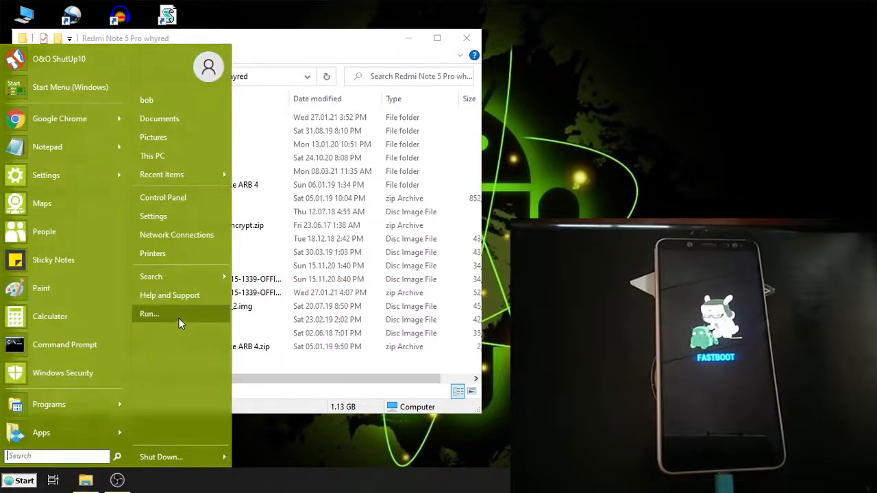
click(64, 345)
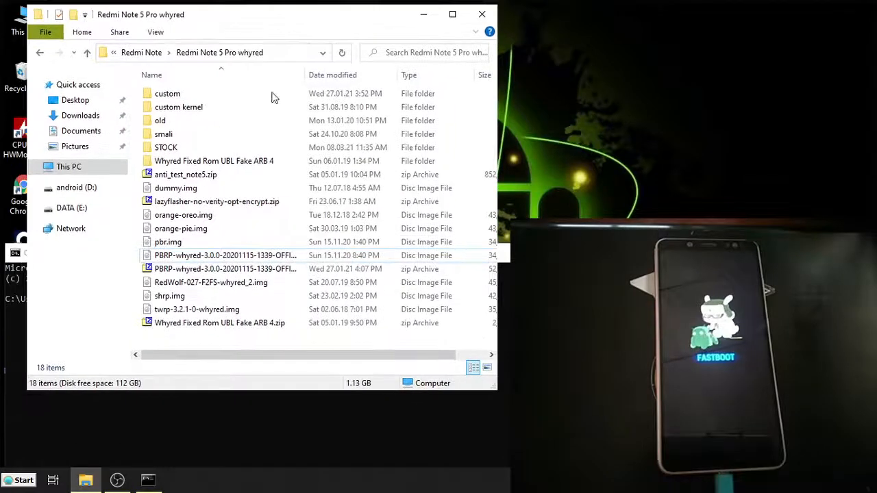
click(148, 480)
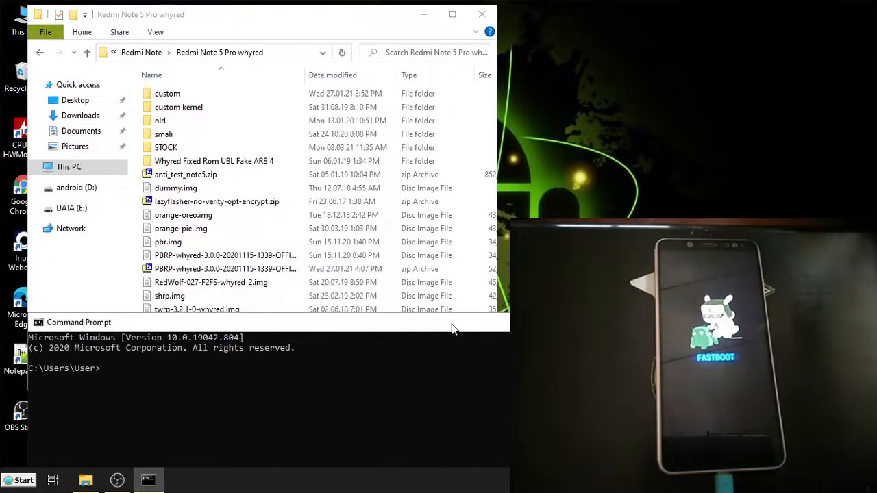
Enter the fastboot flash recovery command for the PBRP image.
text(f)
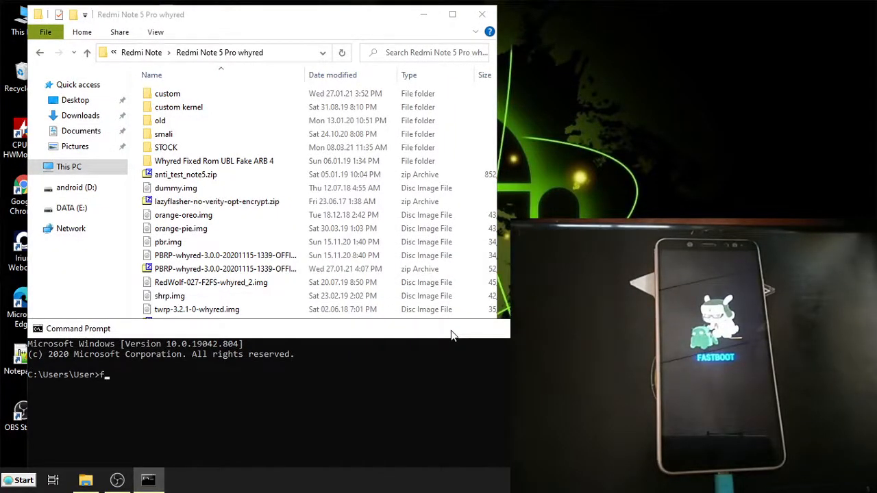
text(astboot)
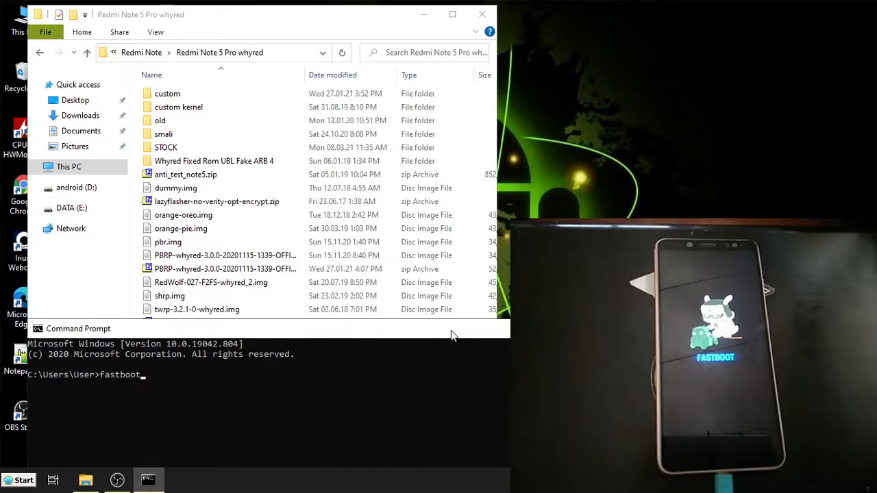
text(fl)
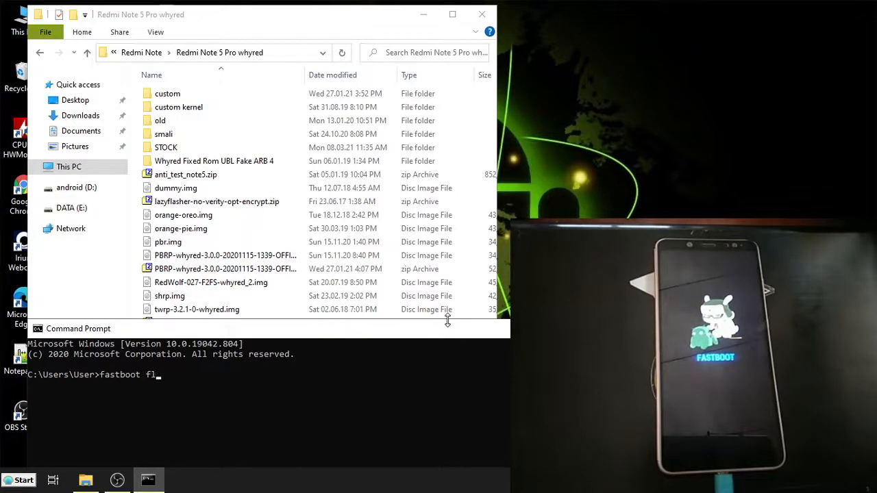
text(ash recovery "D:\Android\Xiaomi\Redmi Note\Redmi Note 5 Pro whyred\PB)
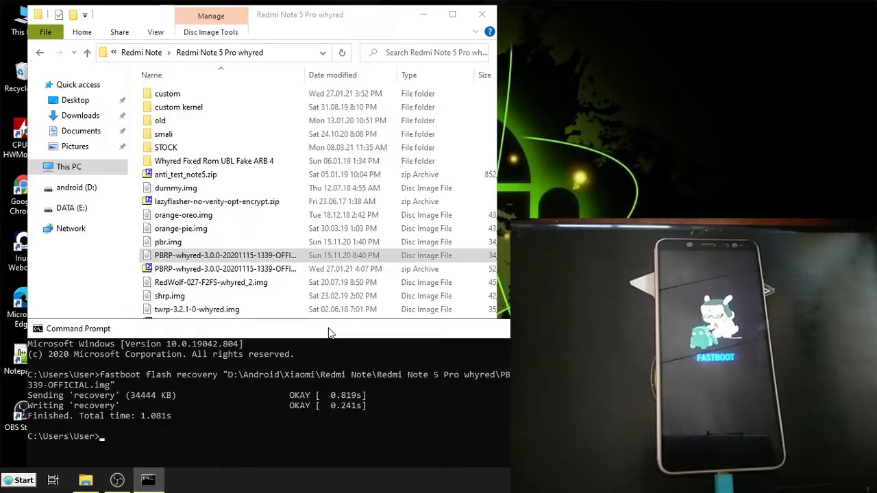
Begin a fastboot reboot command before clearing the console.
text(fastboot reboo)
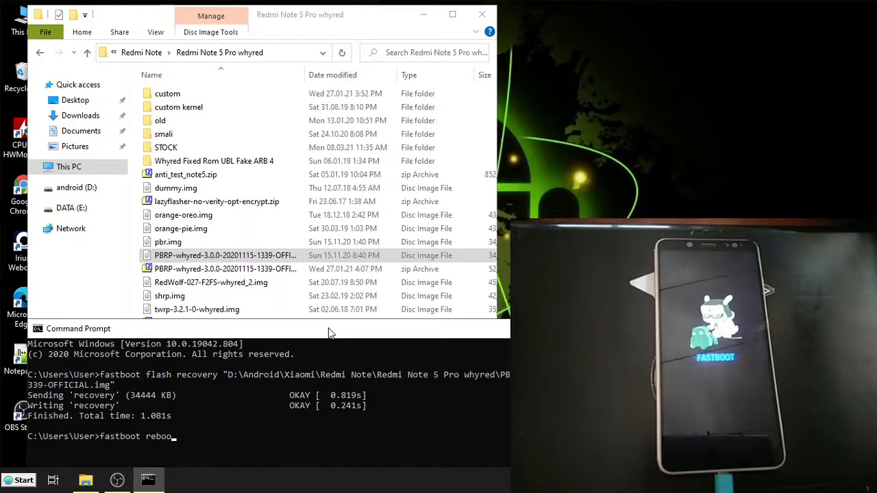
text(t)
text(c)
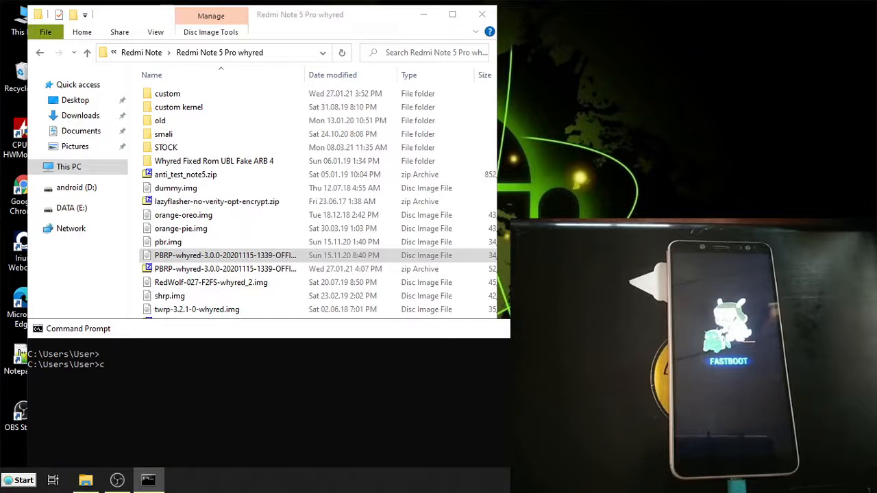
Run fastboot reboot so the phone boots into PitchBlack Recovery's main menu.
text(fastboot rebootl)
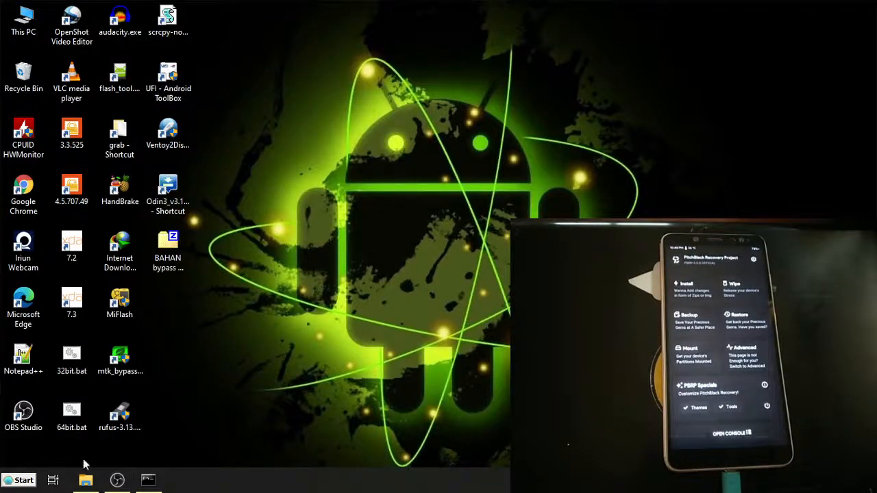
Copy the Corvus v14.0 ROM zip into the Redmi Note 5 Pro's internal storage.
click(85, 480)
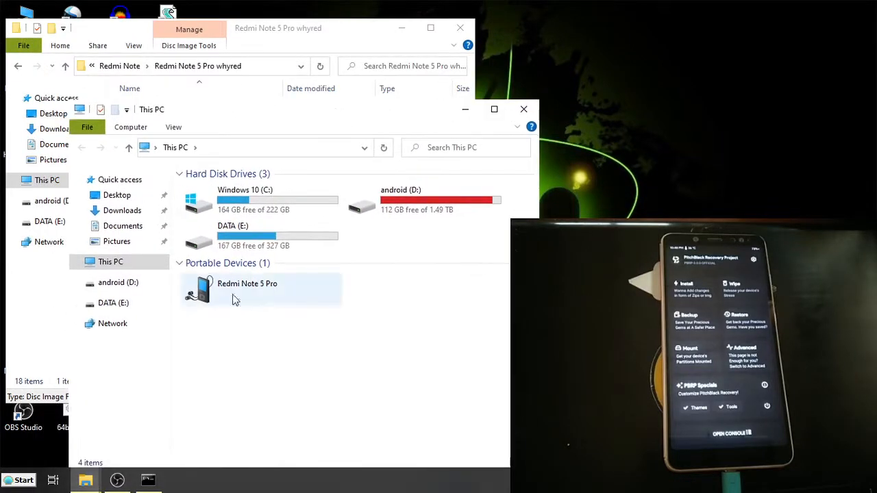
double_click(247, 287)
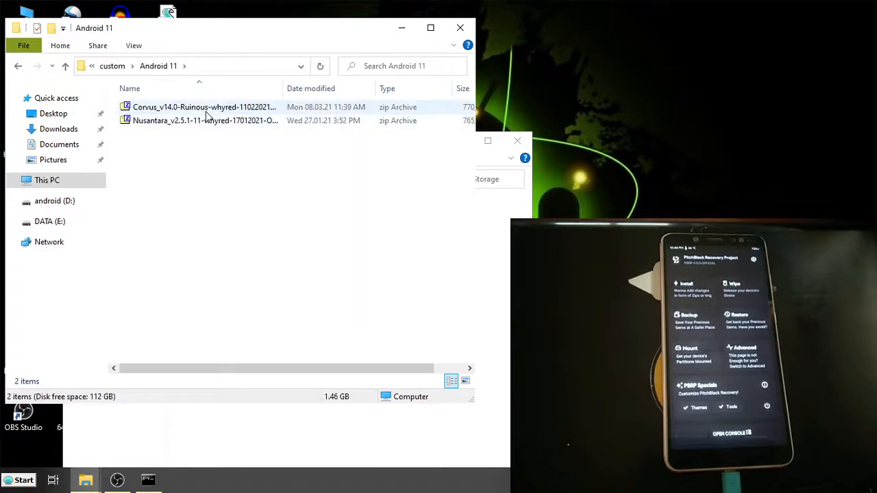
click(206, 121)
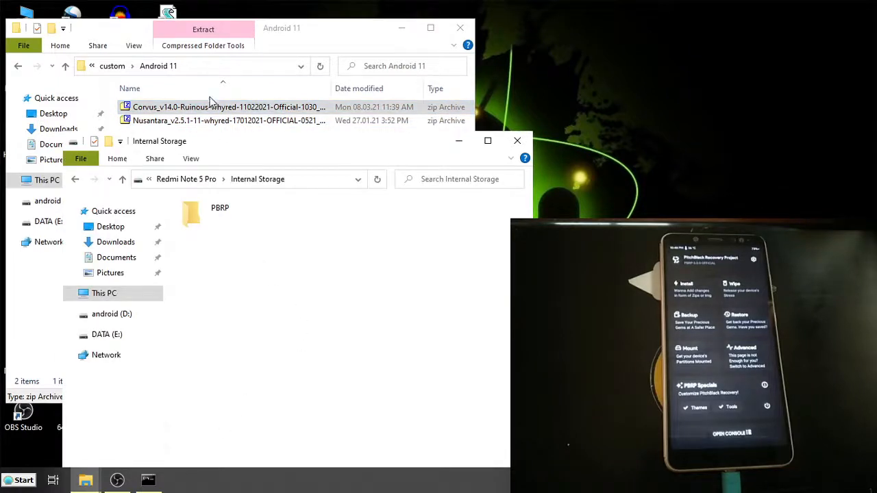
key(alt+tab)
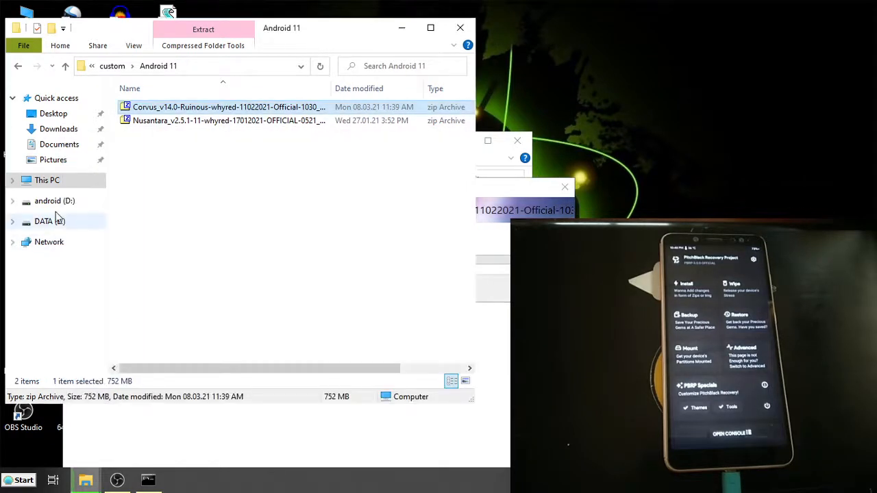
Browse android (D:) > Gapps > arm64 > 11 and copy the NikGapps core zip toward internal storage.
click(55, 200)
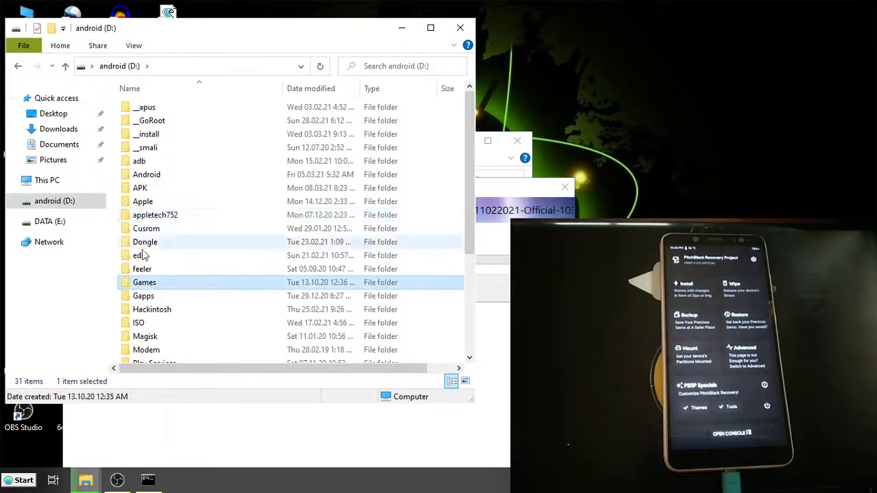
double_click(142, 296)
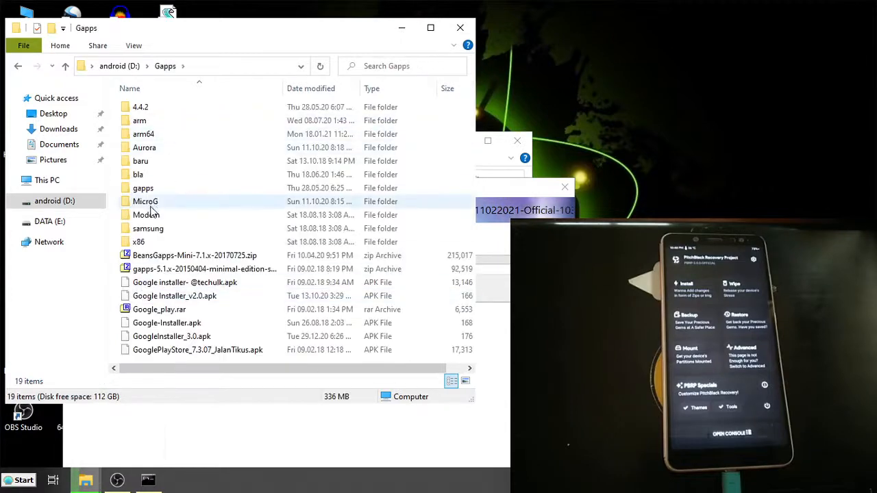
double_click(143, 135)
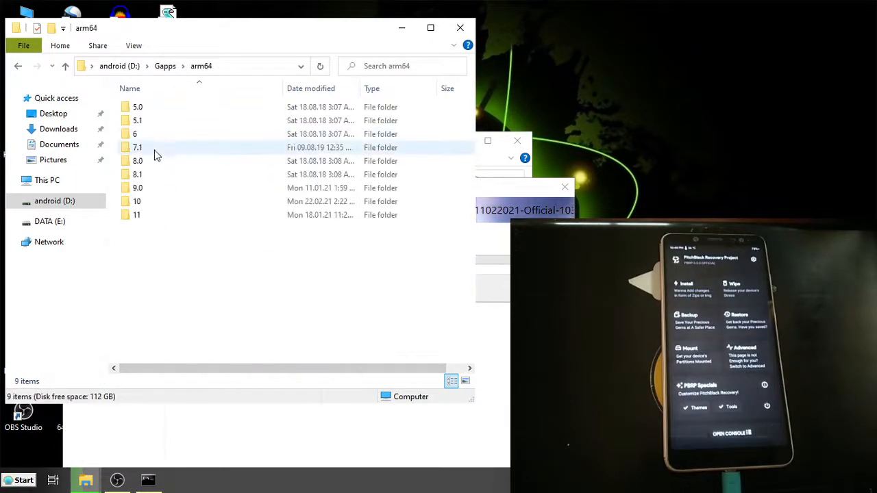
double_click(137, 214)
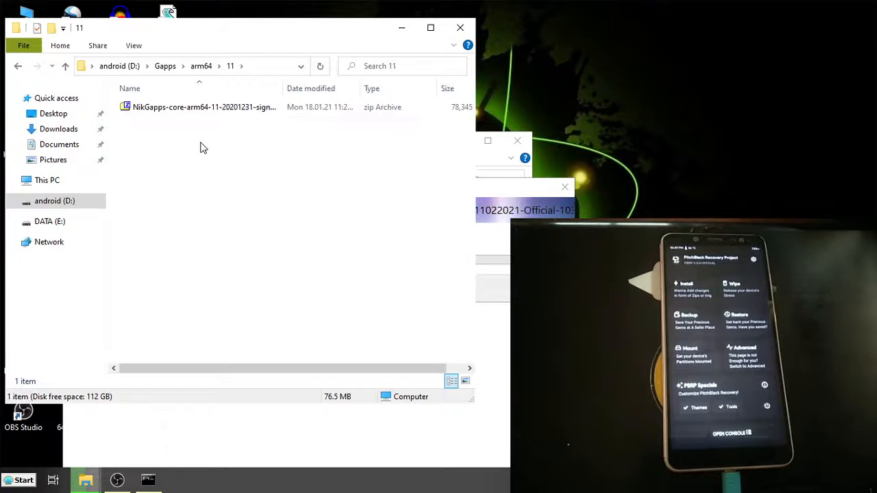
right_click(203, 107)
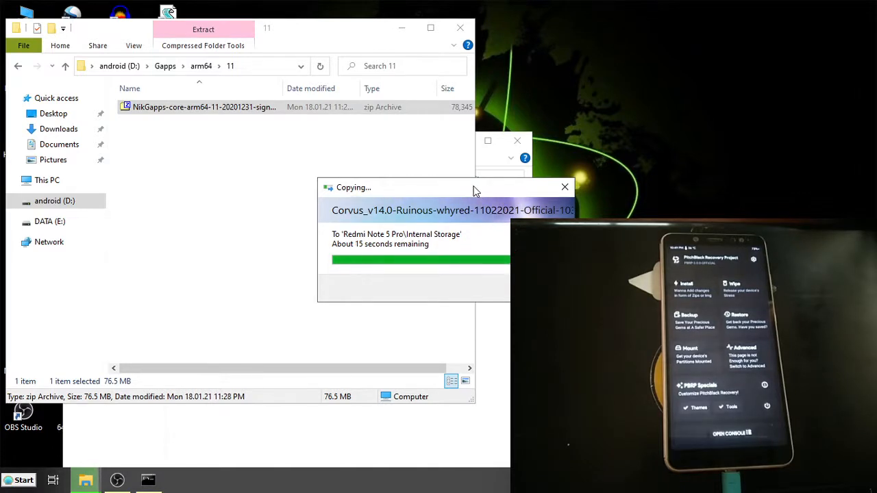
mouse_move(485, 170)
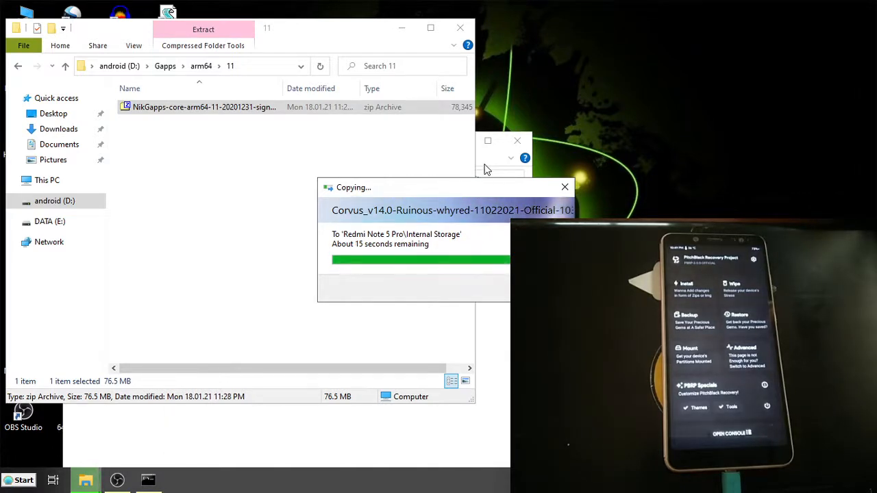
right_click(274, 309)
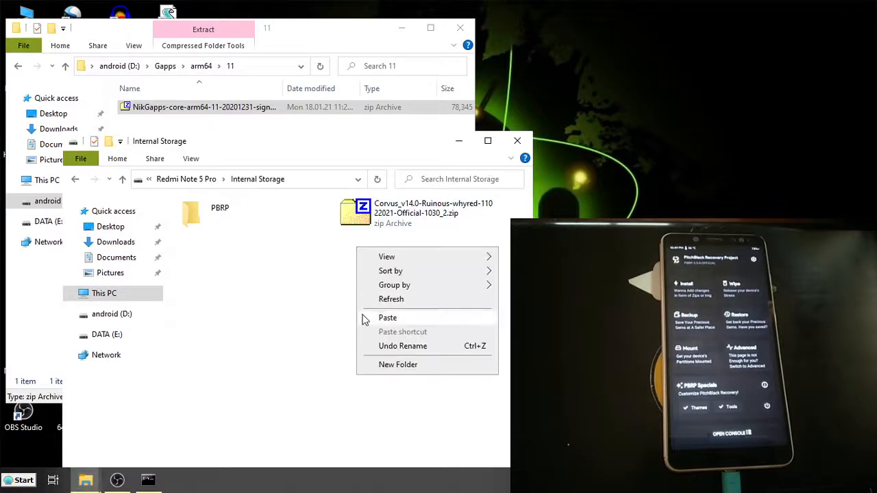
Paste the NikGapps zip, then copy Magisk-v22.0.zip from __install > 22 into internal storage.
click(386, 318)
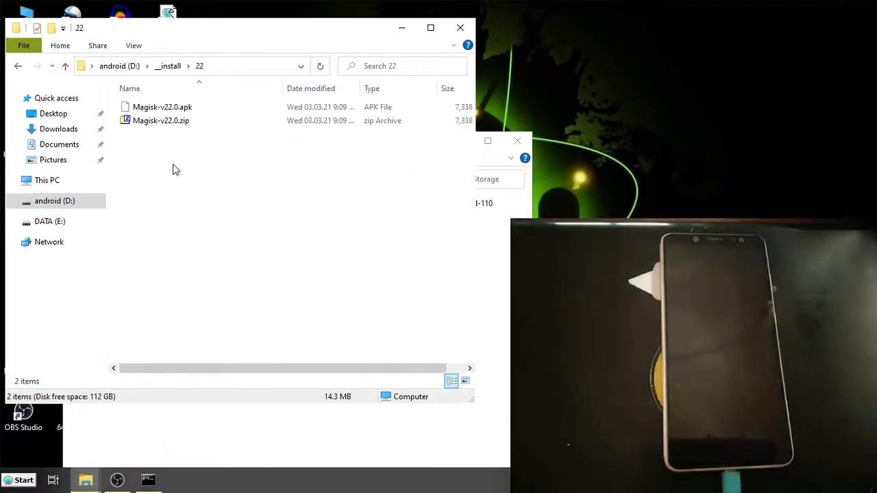
right_click(162, 121)
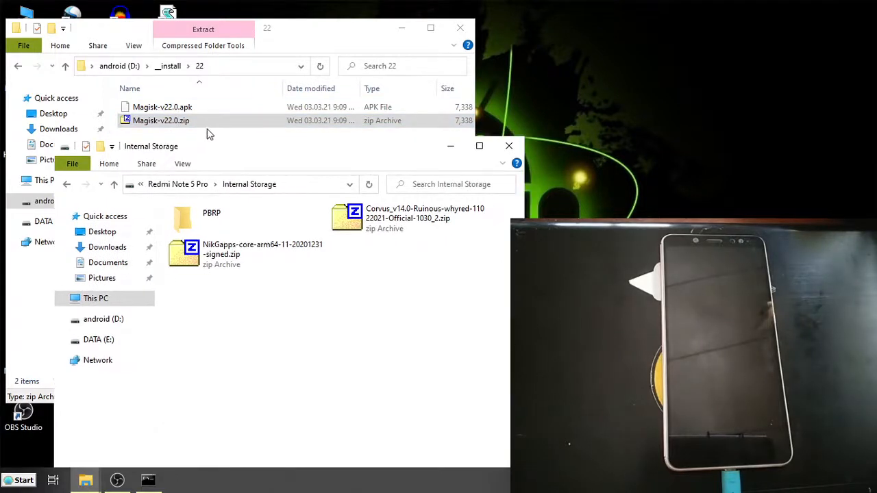
right_click(247, 301)
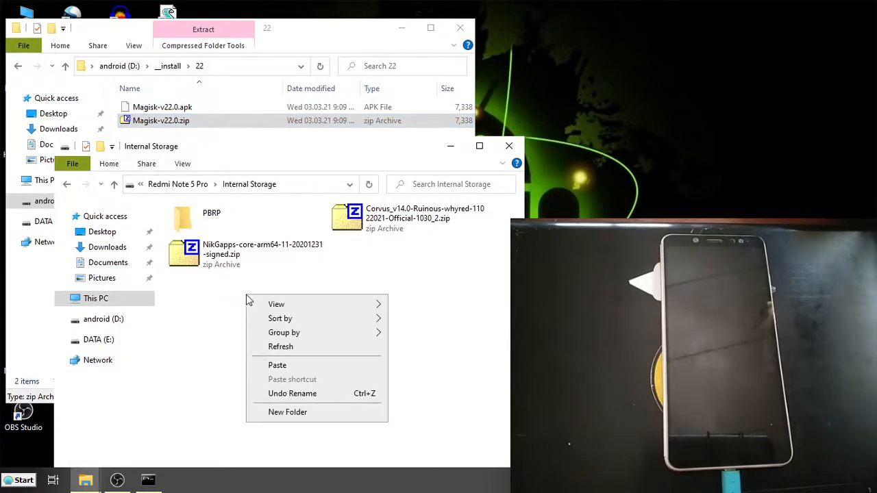
click(161, 121)
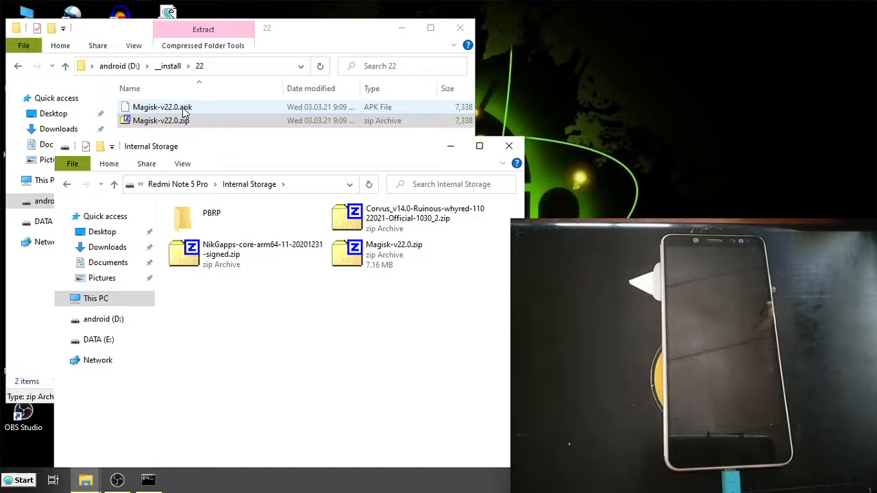
click(162, 121)
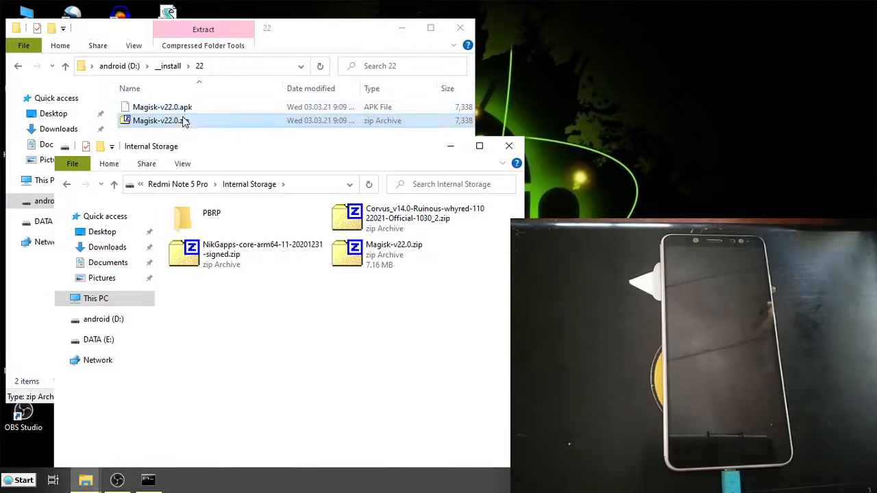
click(162, 106)
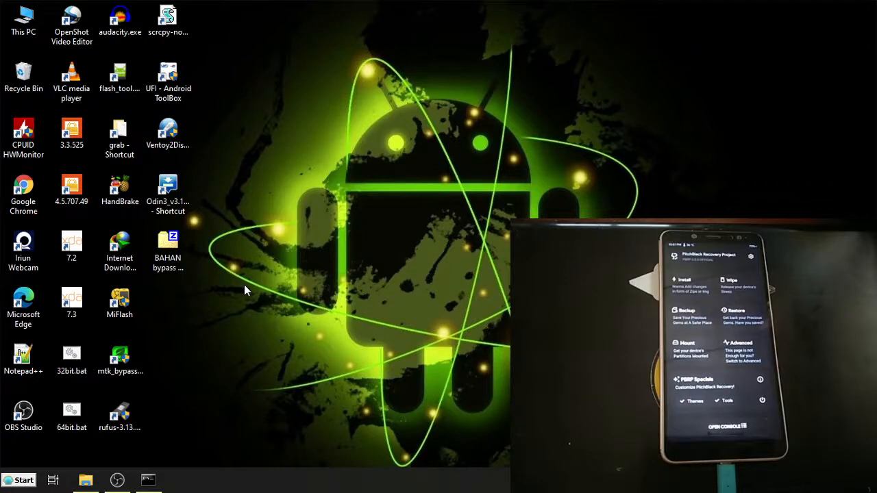
Navigate to Redmi Note 5 Pro whyred > STOCK and select a whyred MIUI firmware zip.
click(85, 480)
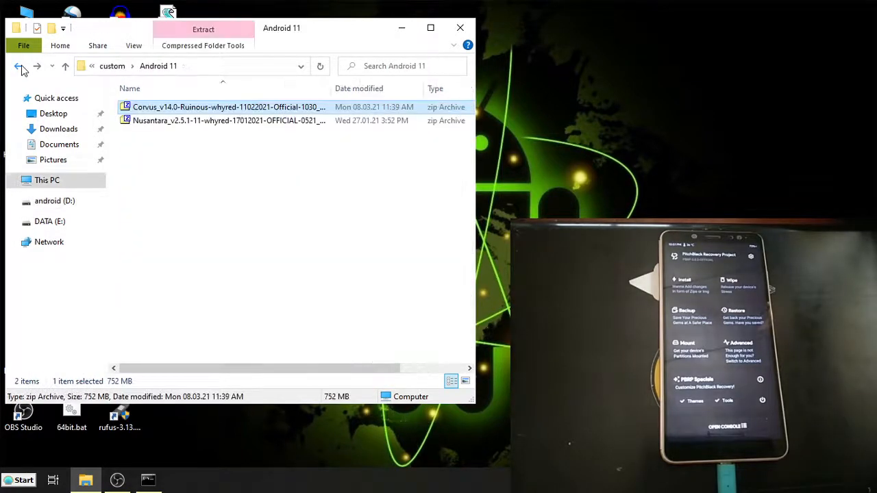
click(19, 66)
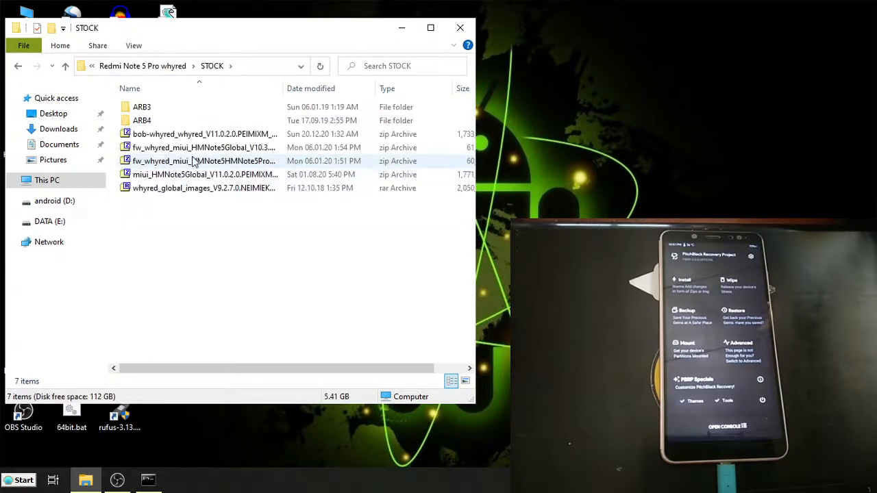
click(199, 162)
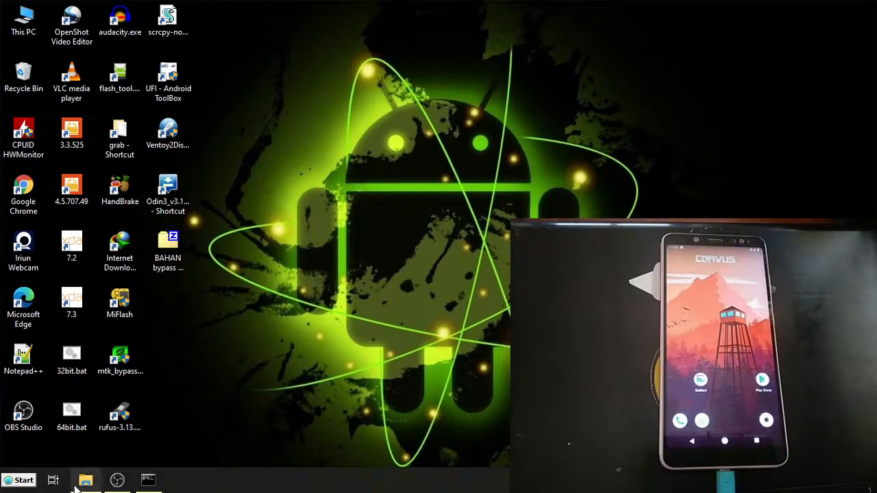
Reopen File Explorer on the android (D:) install folder once Corvus has booted.
click(85, 480)
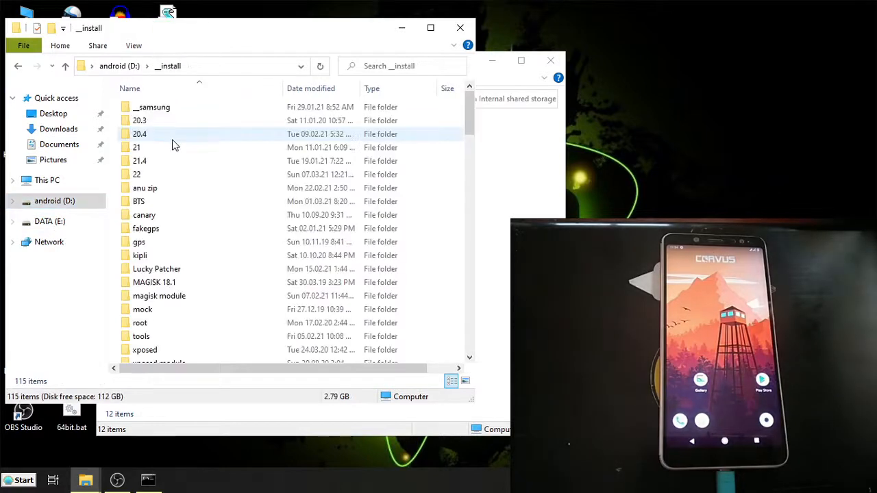
Open the 22 folder inside __install on the android (D:) drive.
click(137, 174)
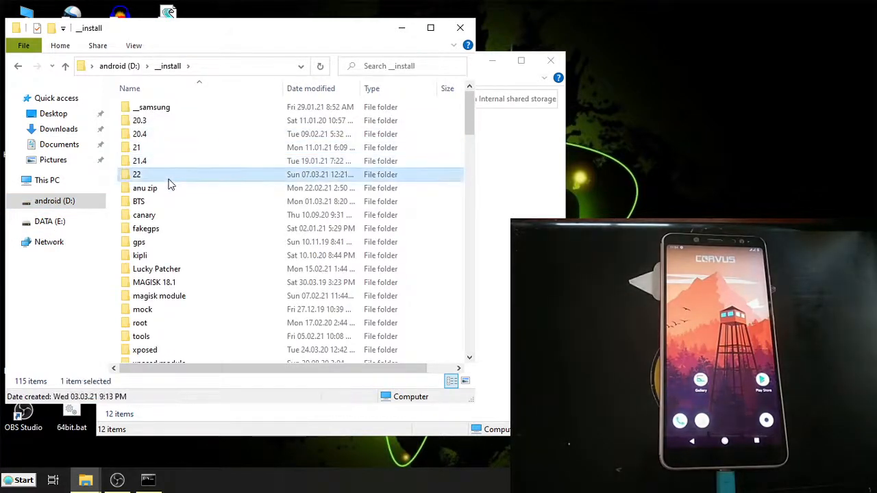
double_click(137, 174)
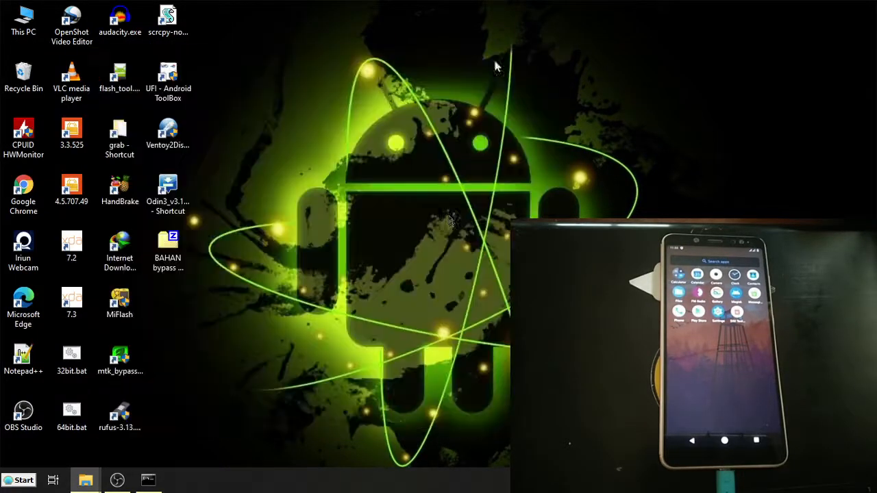
mouse_move(313, 274)
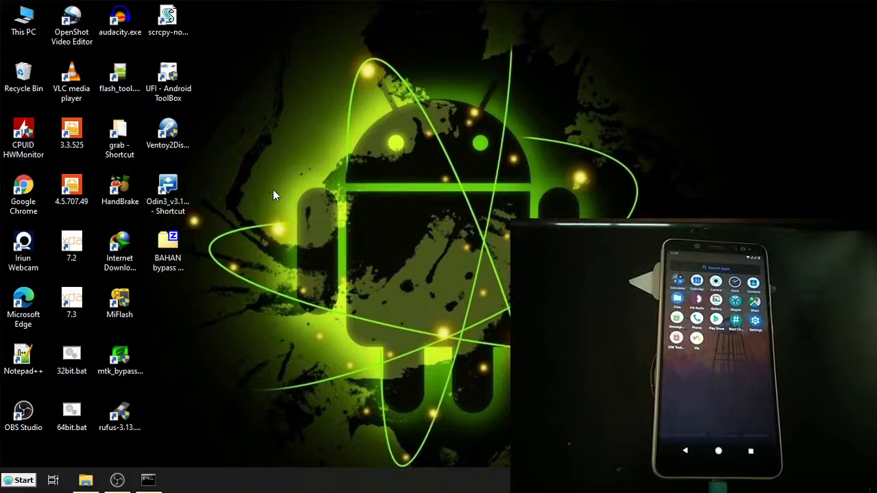
click(167, 17)
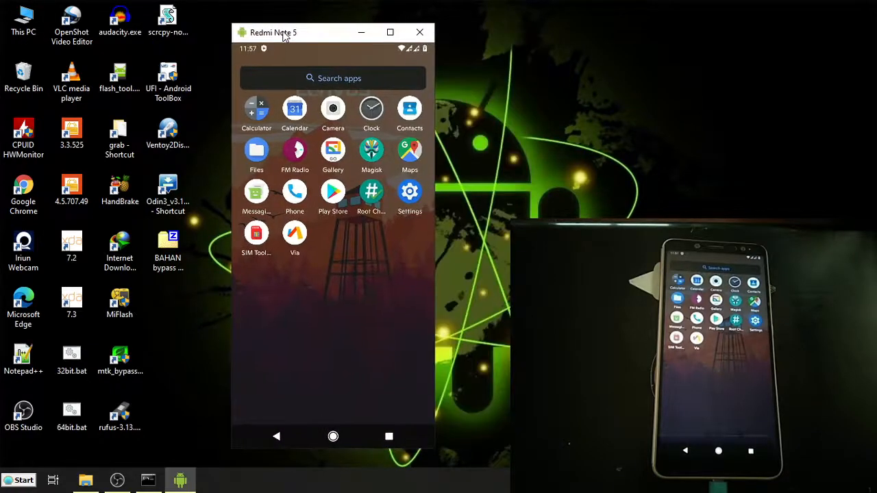
Bring up the Redmi Note 5 mirror window and launch the Magisk app from the app drawer.
click(389, 33)
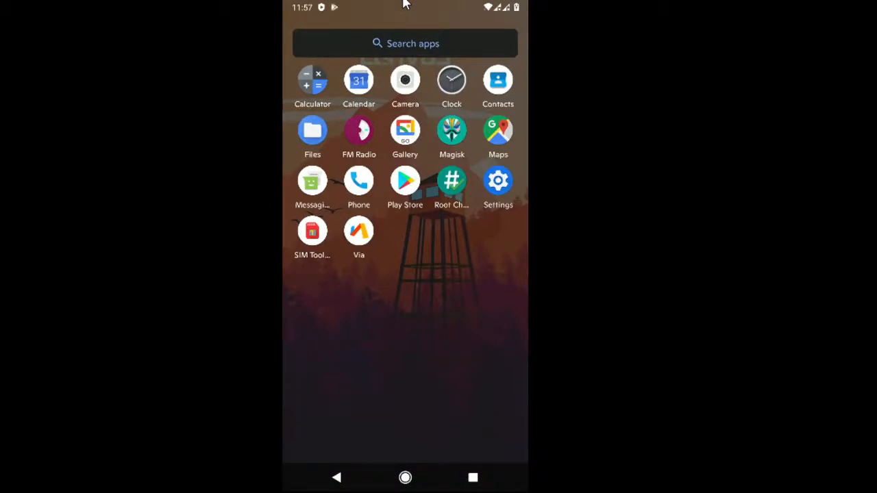
click(452, 130)
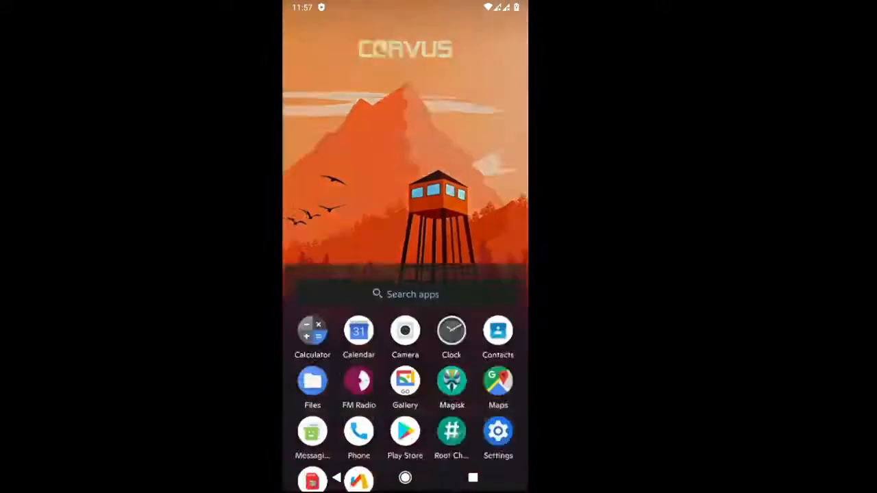
click(452, 381)
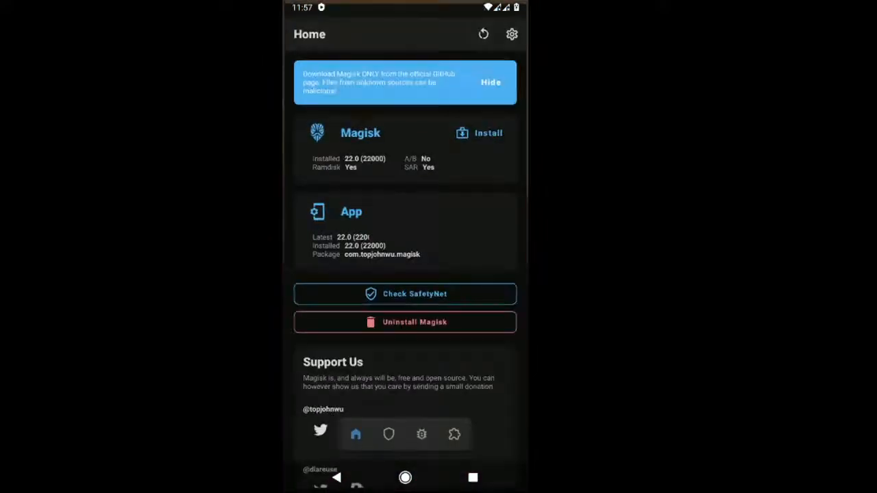
Dismiss Magisk's download banner, scroll through its settings, then return to the app drawer.
click(491, 83)
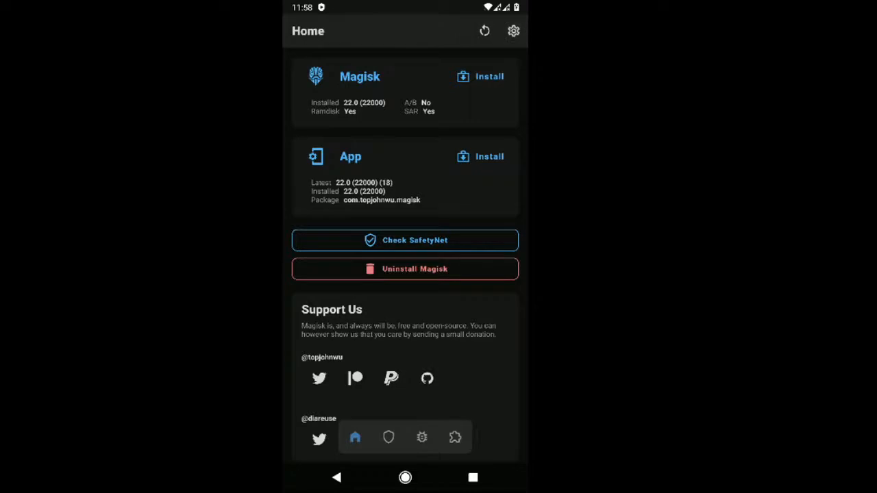
click(512, 30)
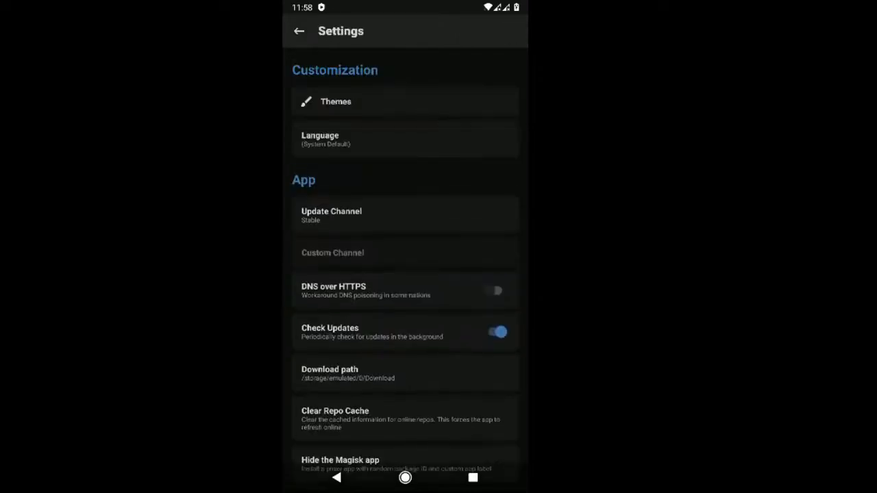
scroll(down, 3)
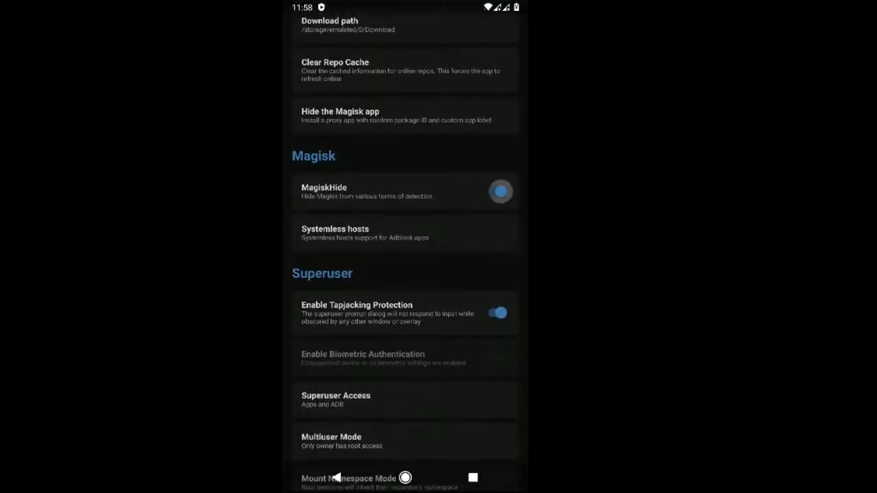
scroll(down, 3)
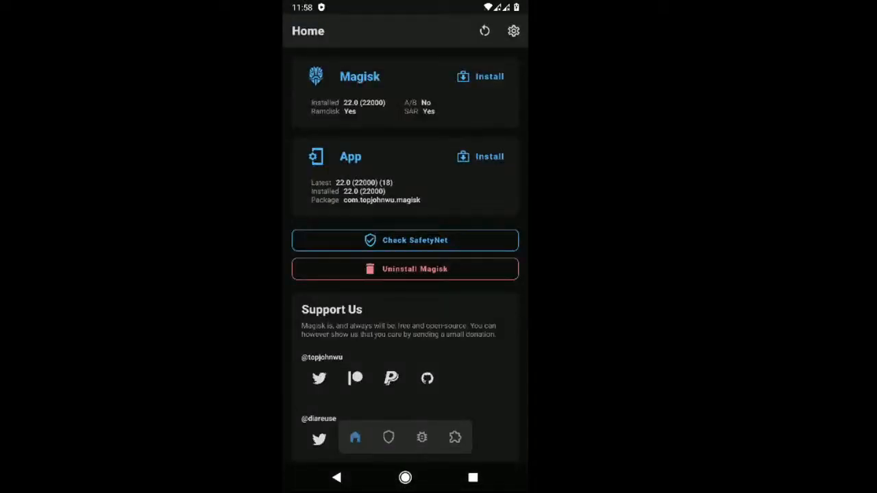
click(406, 240)
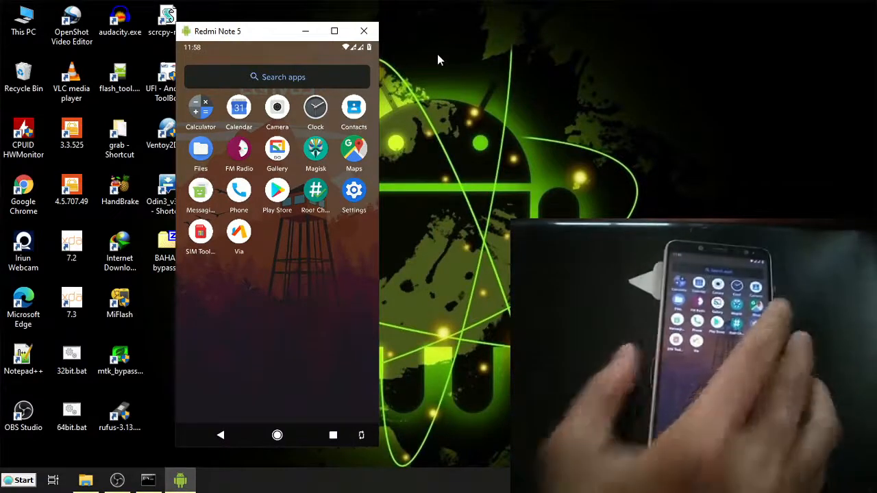
Restart the phone into the normal system from the power menu, letting scrcpy disconnect.
click(354, 148)
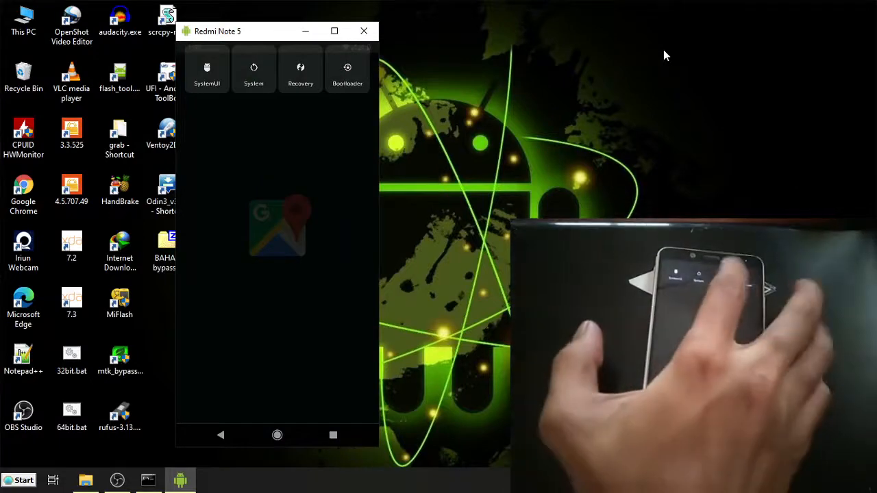
click(254, 69)
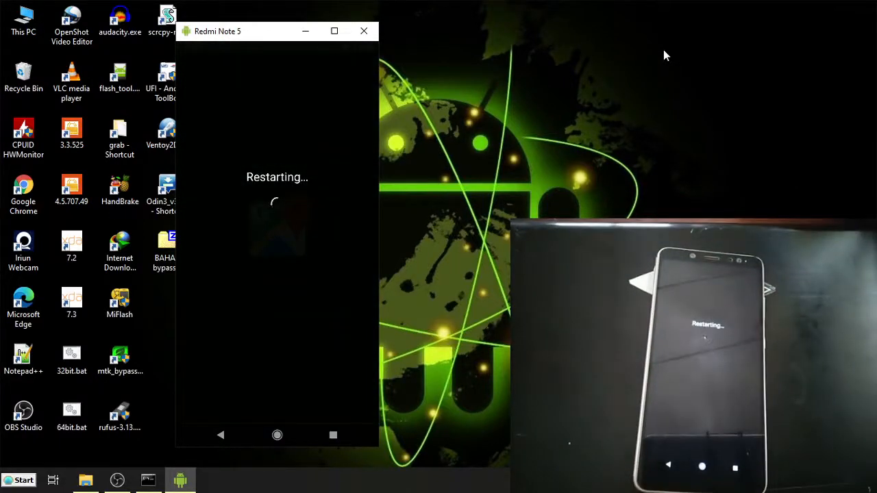
click(364, 31)
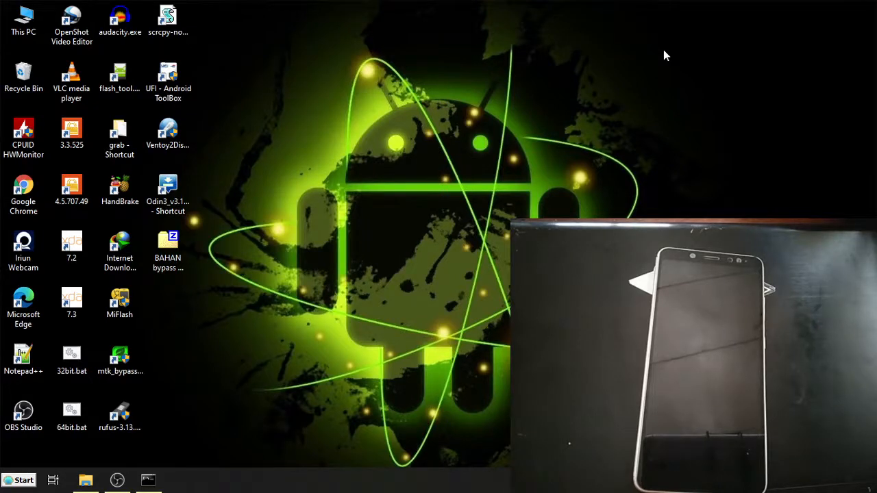
mouse_move(555, 60)
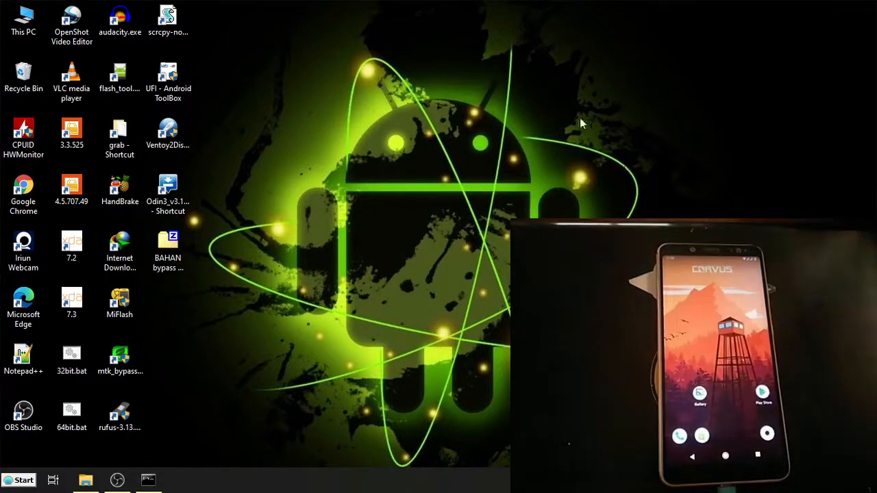
Relaunch scrcpy to mirror the rebooted phone and start Google Maps.
click(167, 20)
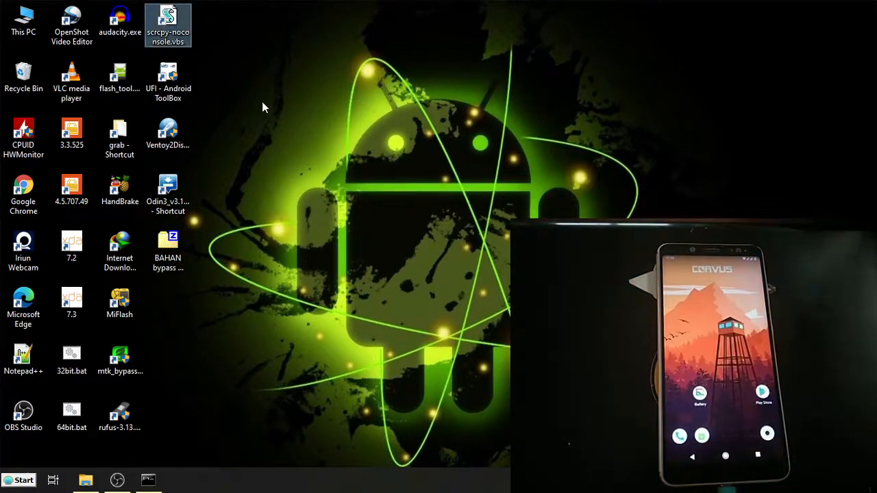
double_click(167, 20)
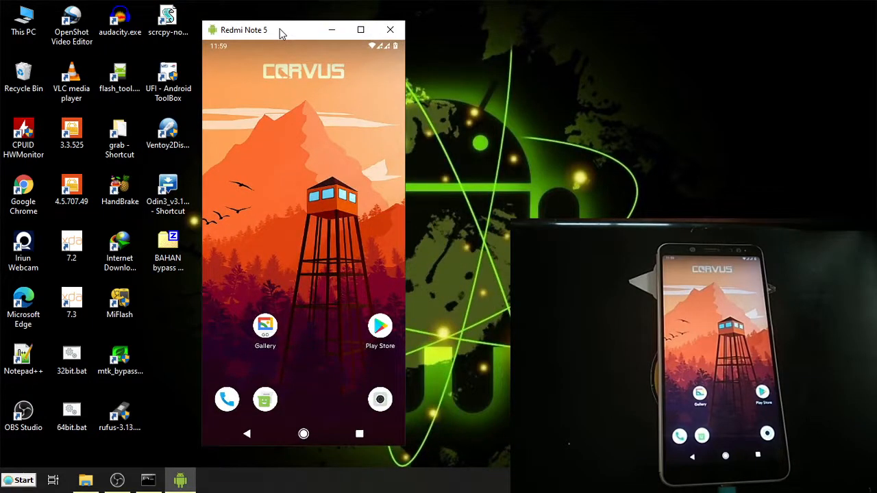
click(360, 30)
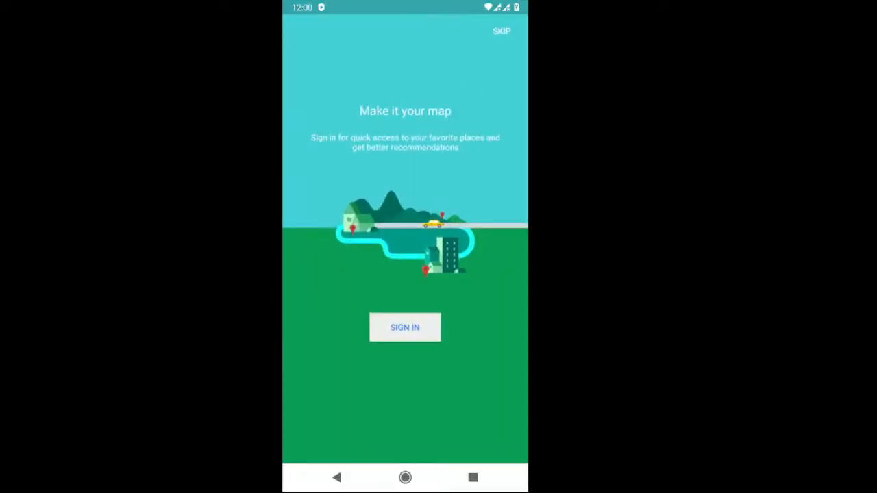
Skip Maps sign-in, view and close the current location card, then return to the app drawer.
click(501, 30)
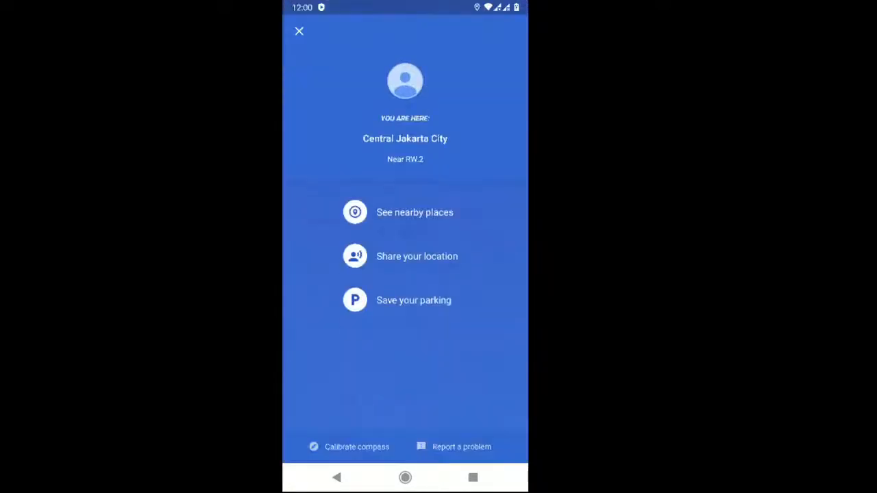
click(299, 30)
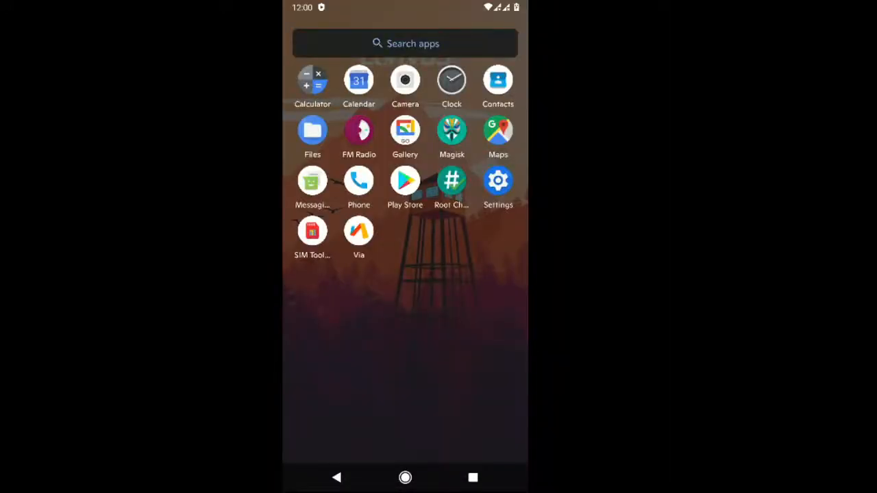
click(359, 230)
text(Youtubr)
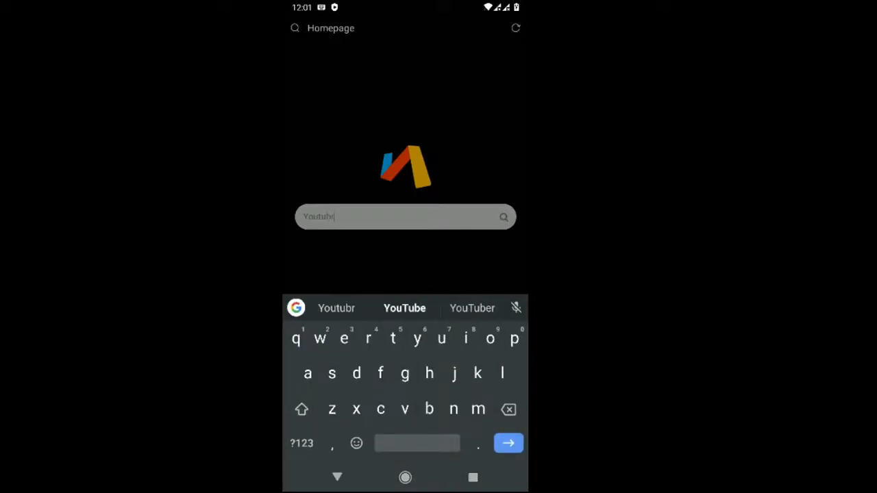
Go to YouTube in the Via browser and search for 'Alter' bridge.
click(508, 442)
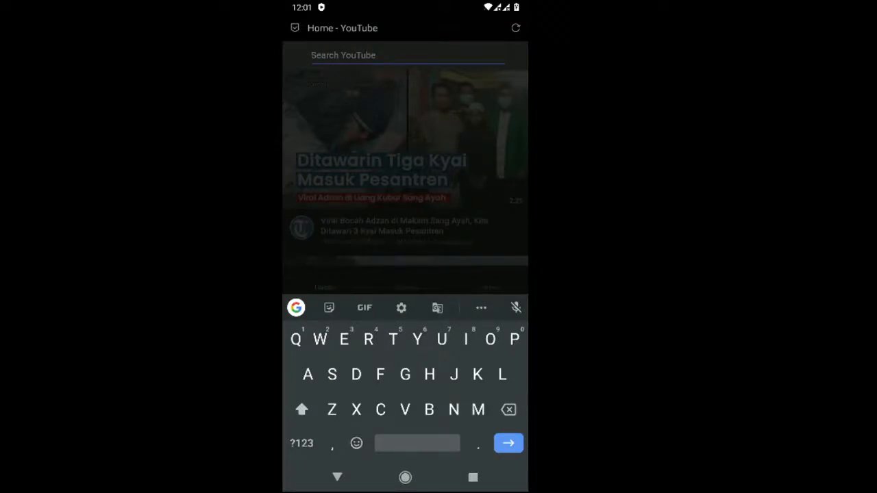
text(Alter bri)
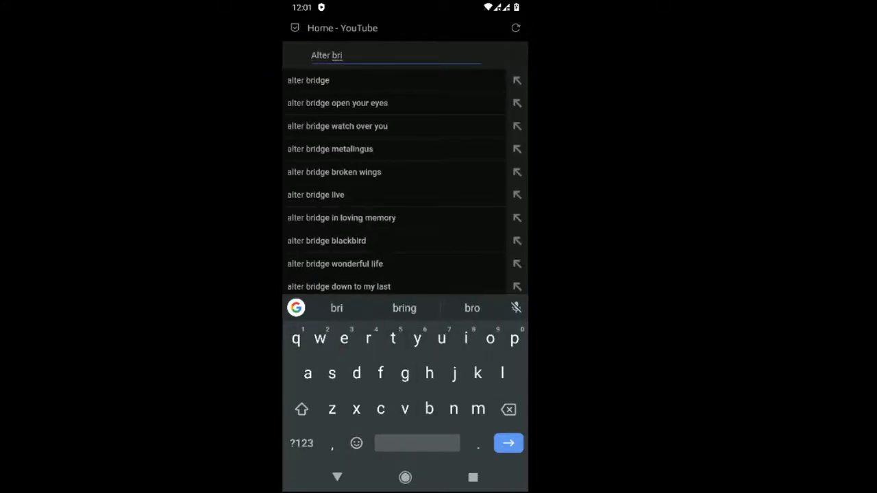
click(337, 103)
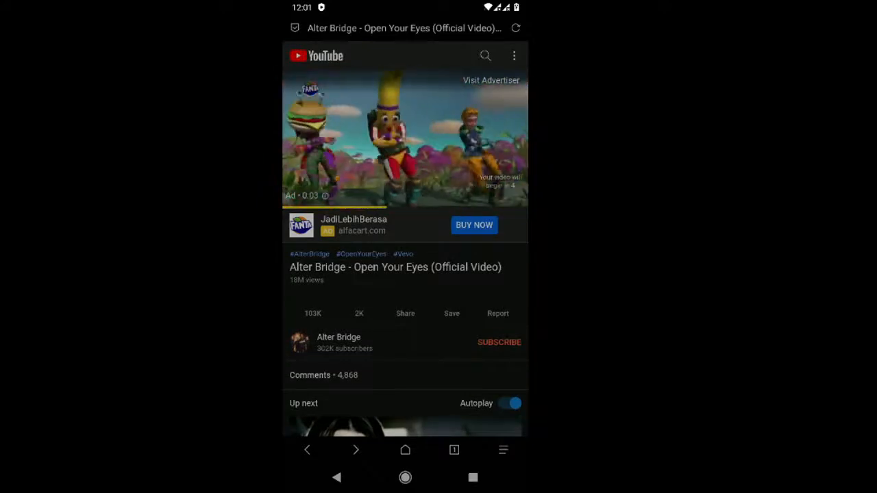
Turn off autoplay on the Alter Bridge video and leave it for the app drawer.
click(510, 403)
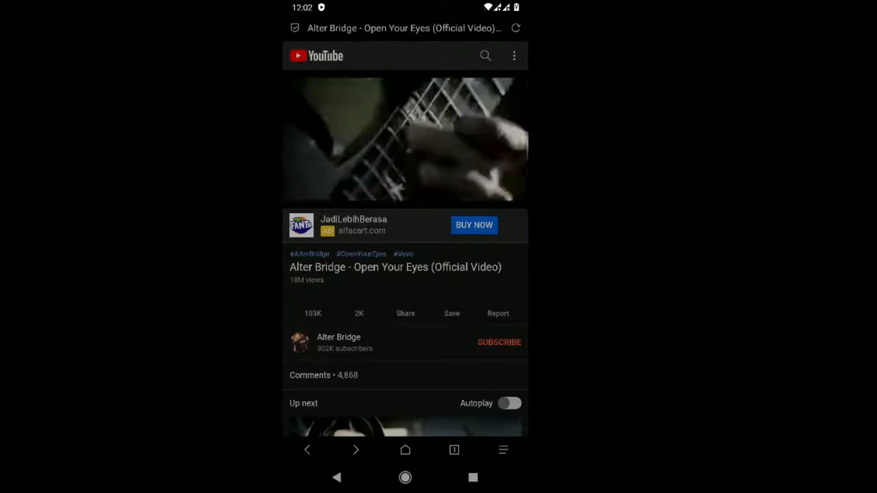
click(406, 477)
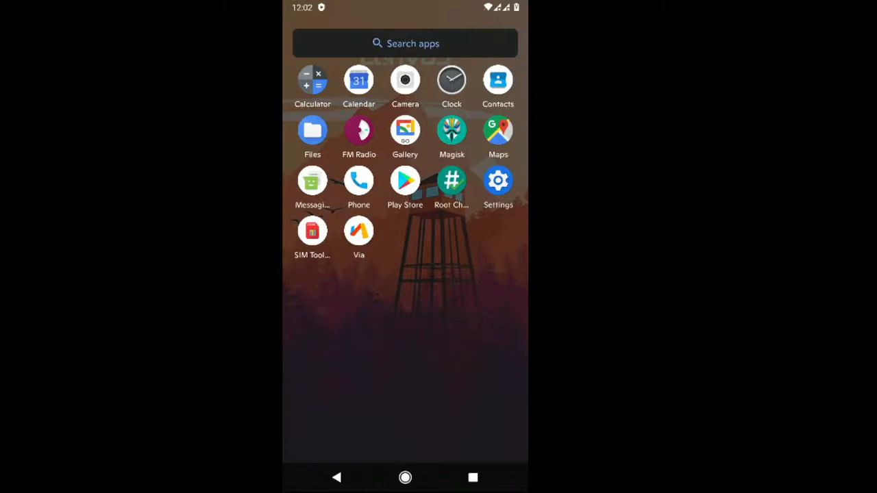
Launch Camera, accept the location prompt, switch to the front lens, then go Home.
click(405, 80)
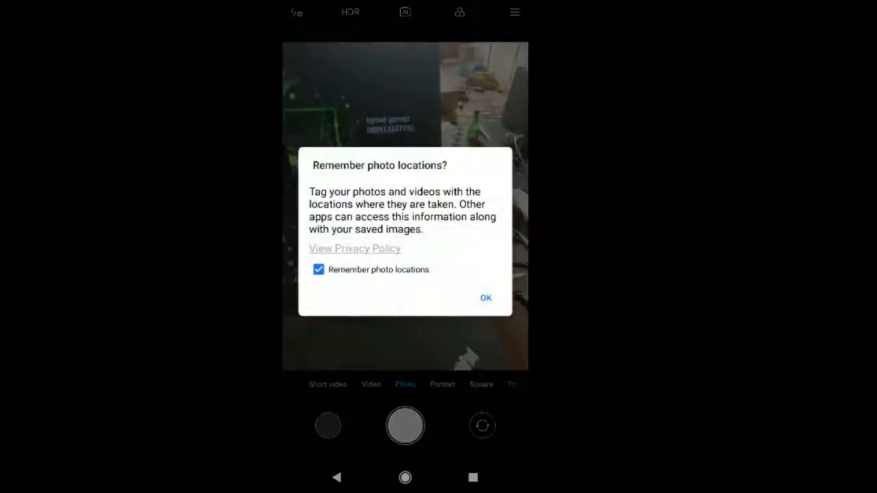
click(485, 297)
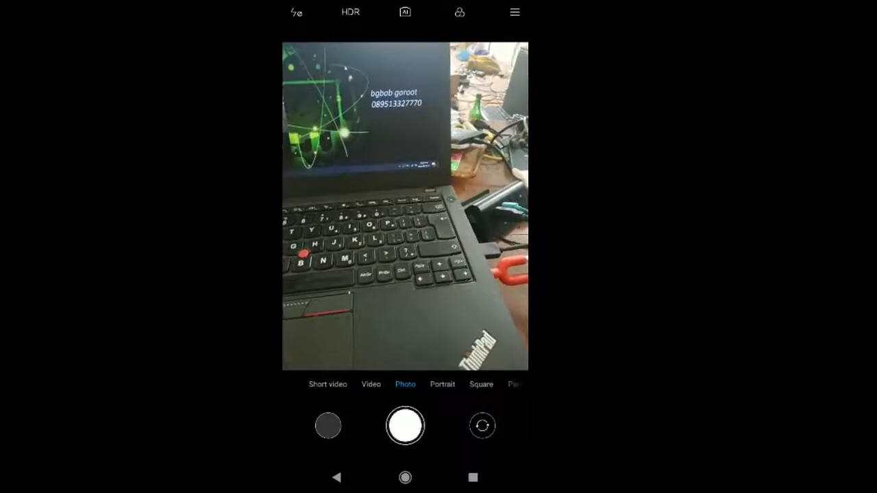
click(483, 424)
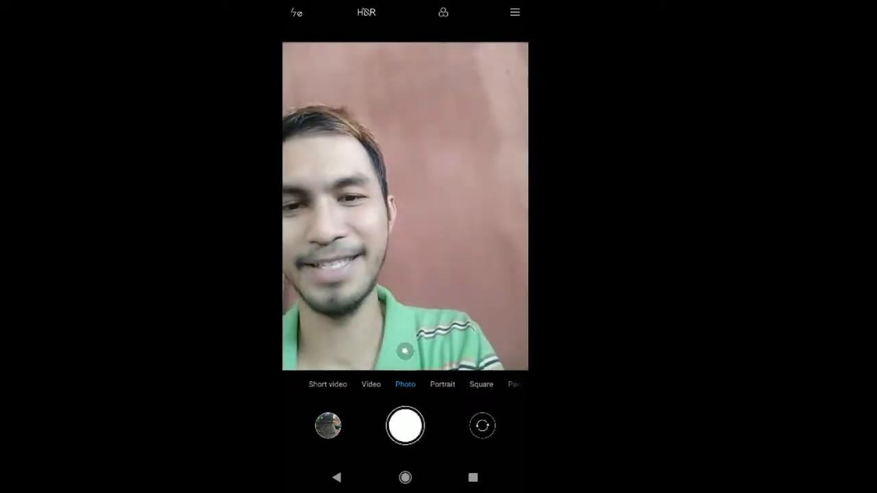
click(405, 477)
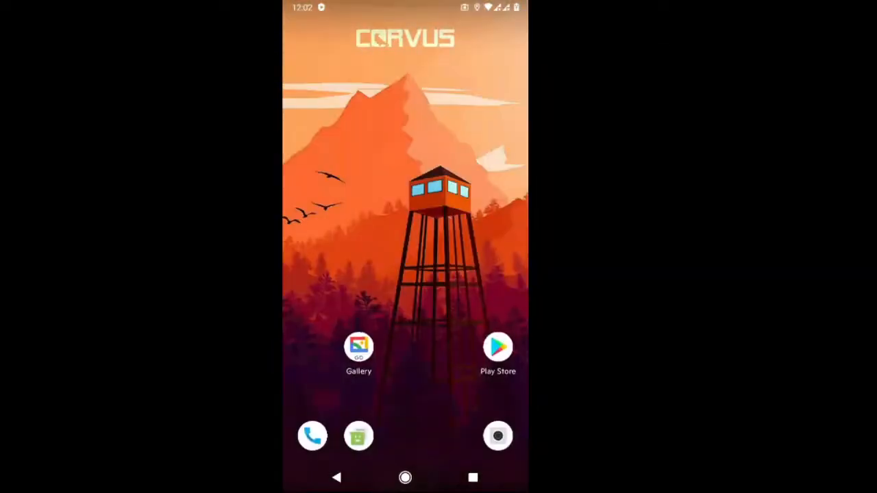
Launch Gallery Go, allow media access and continue past its welcome screen.
click(359, 346)
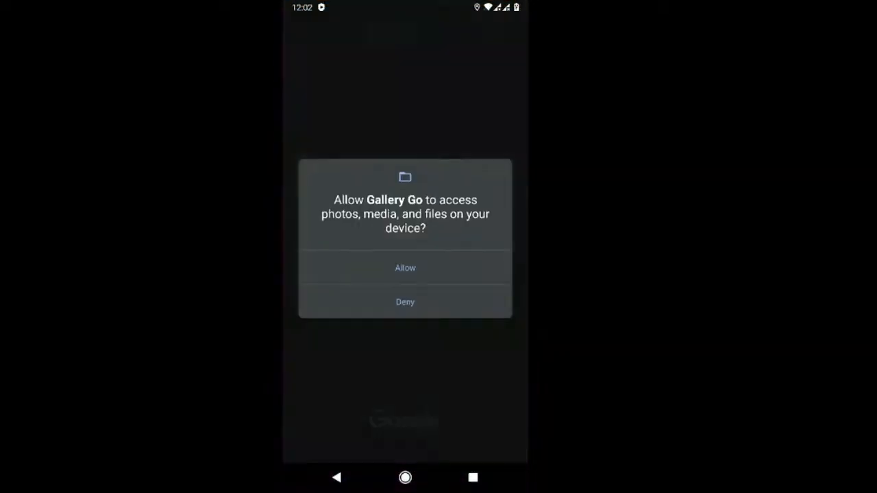
click(406, 267)
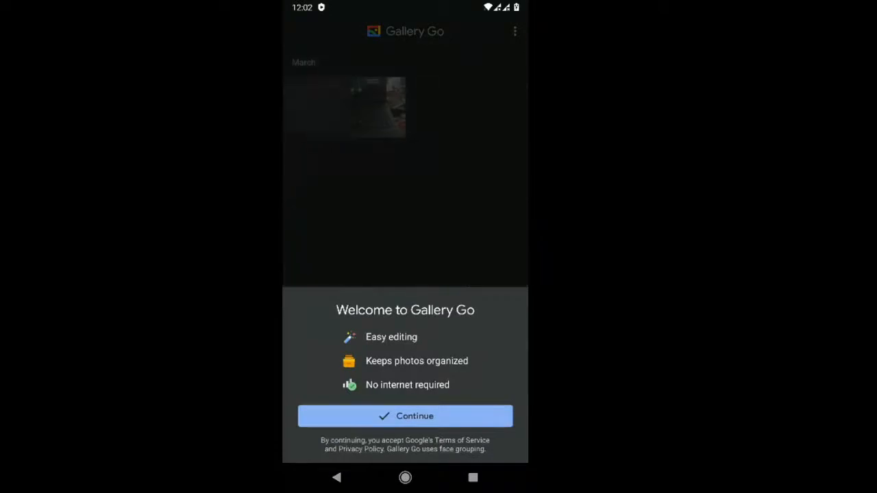
click(405, 417)
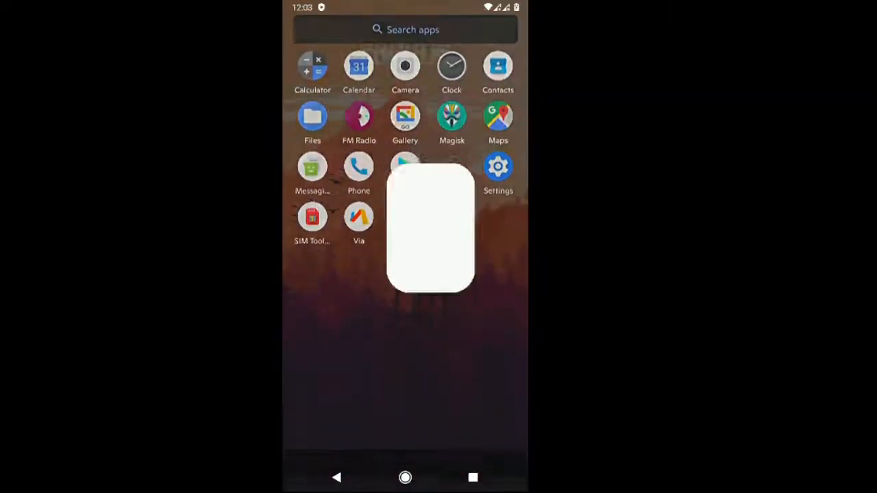
Launch Root Checker, run its root check and grant the superuser request.
click(405, 167)
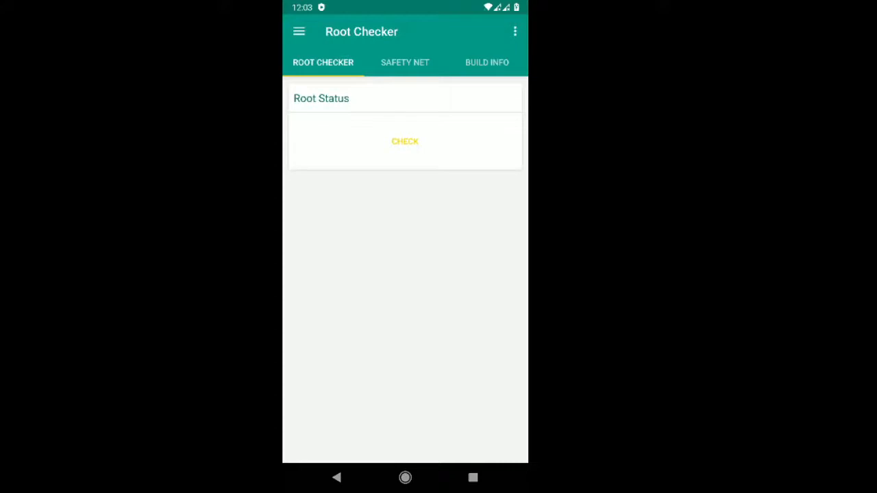
click(405, 141)
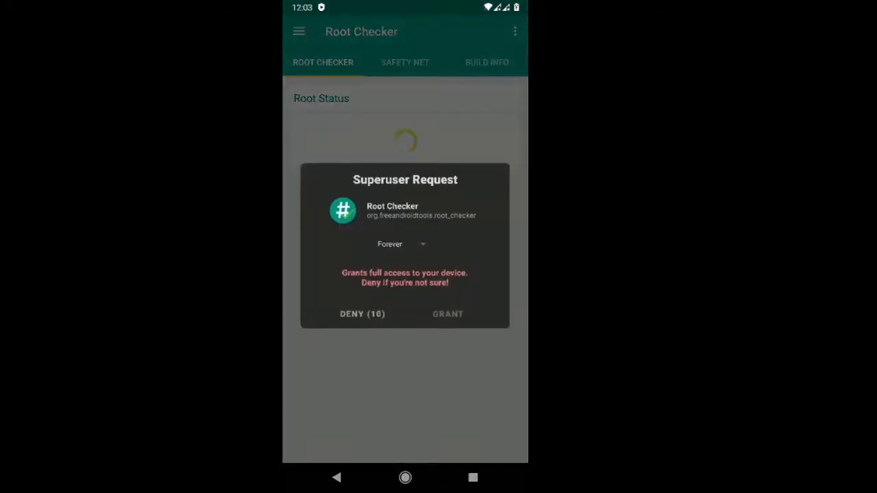
click(448, 314)
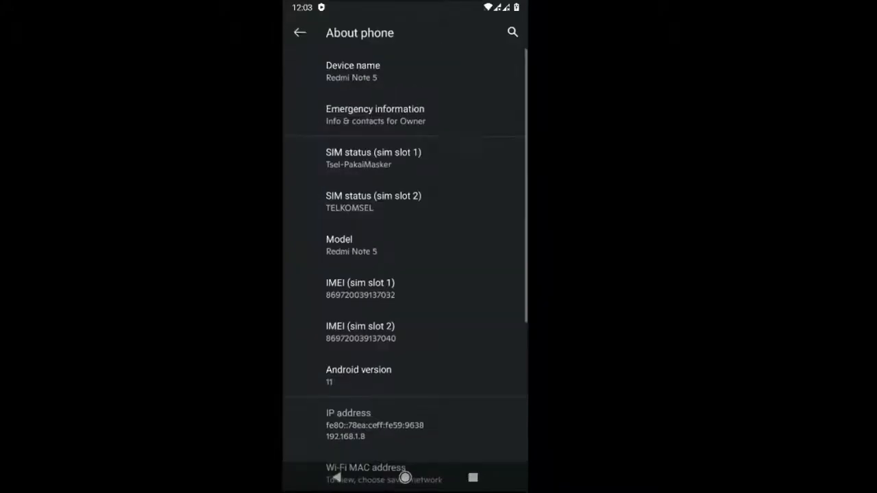
Scroll About phone and view the detailed Corvus Android 11 version information.
scroll(down, 3)
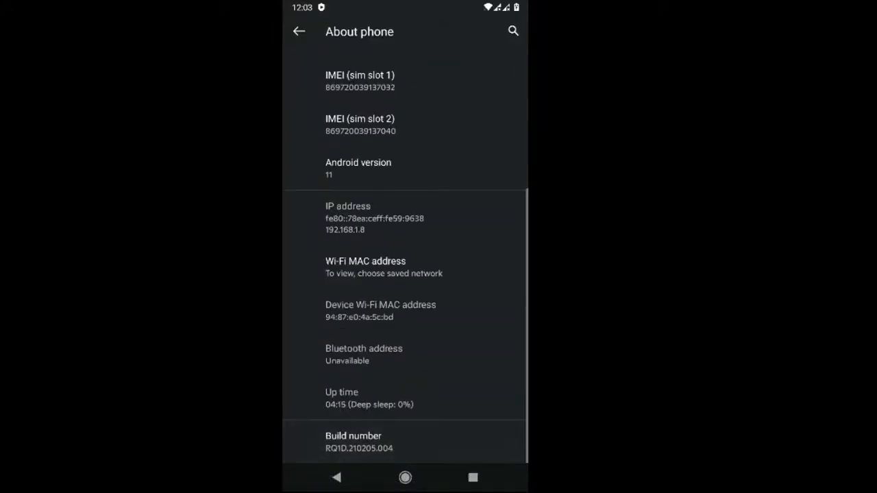
scroll(down, 3)
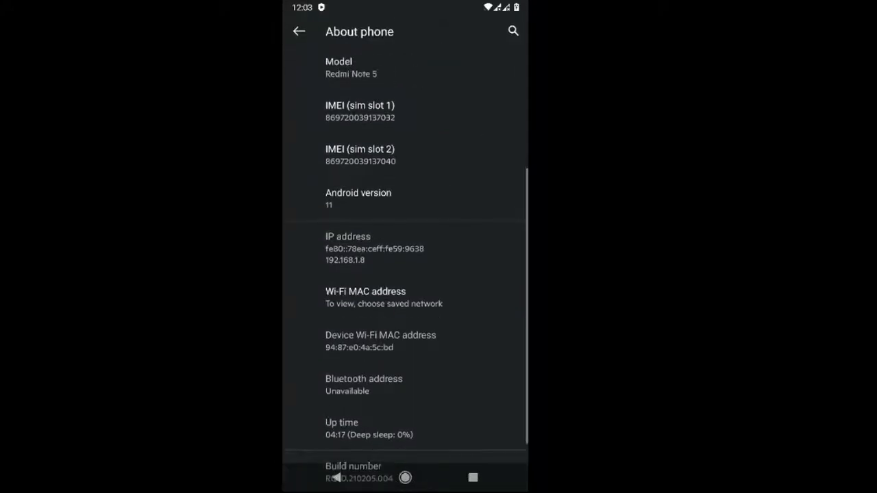
click(357, 199)
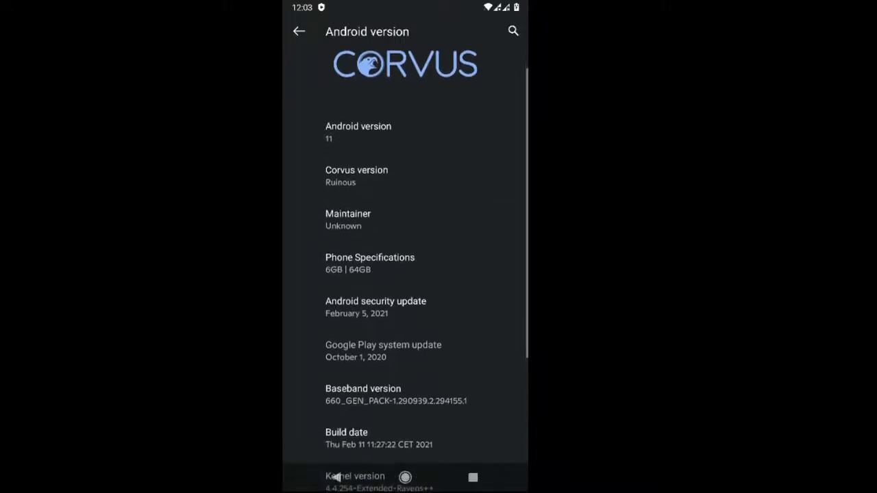
scroll(down, 3)
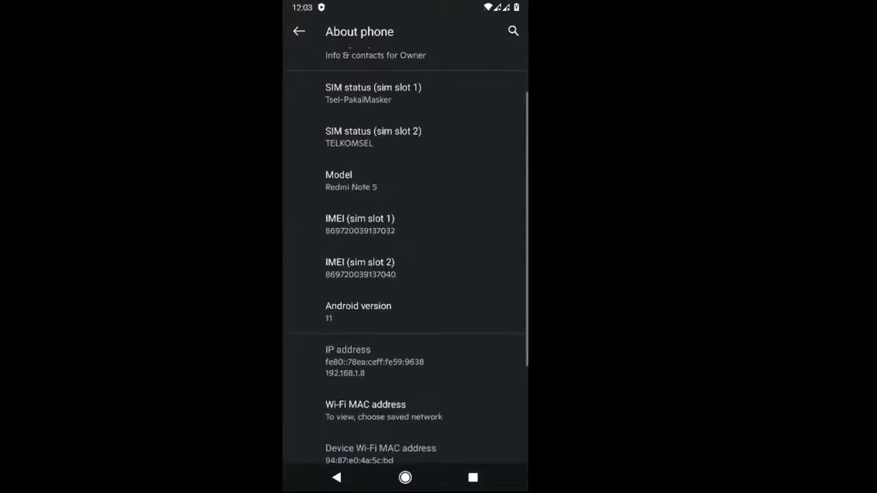
Back out to the main settings list and leave Settings for the home screen.
click(298, 30)
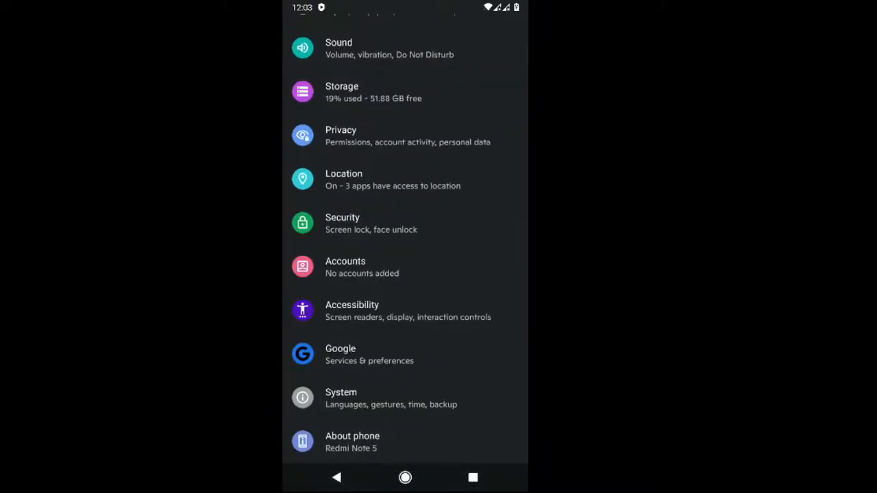
click(352, 441)
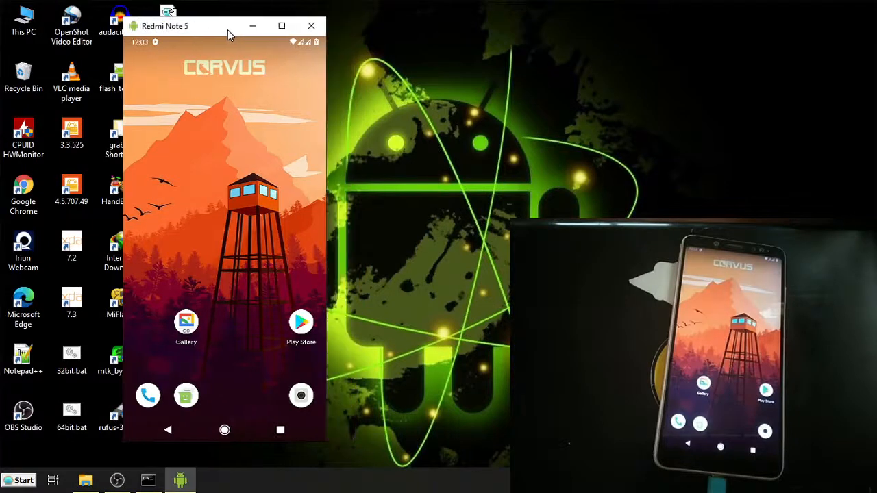
mouse_move(575, 176)
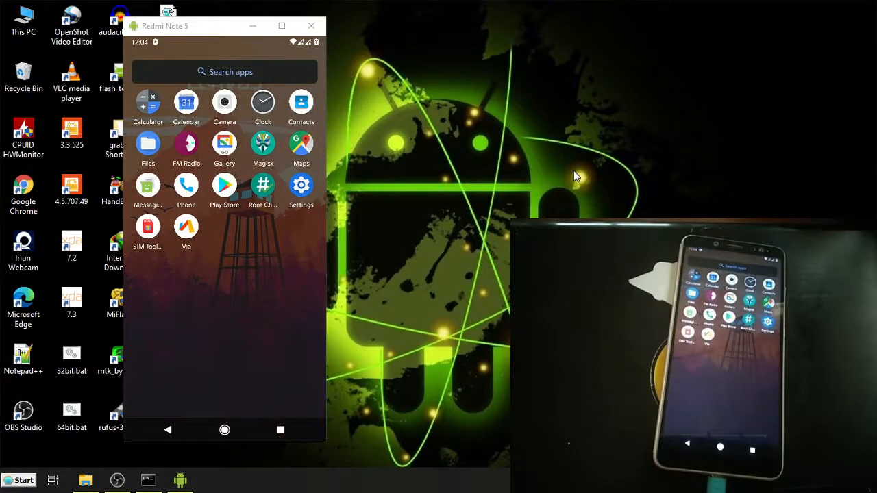
click(224, 431)
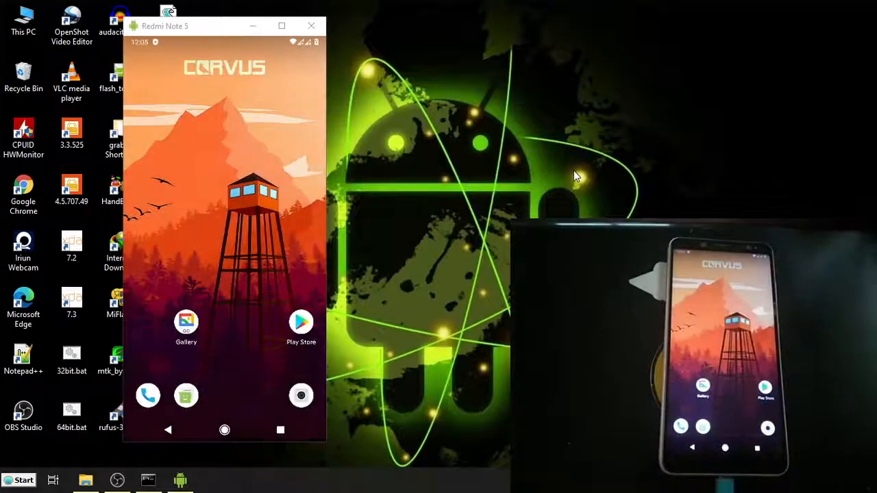
mouse_move(767, 197)
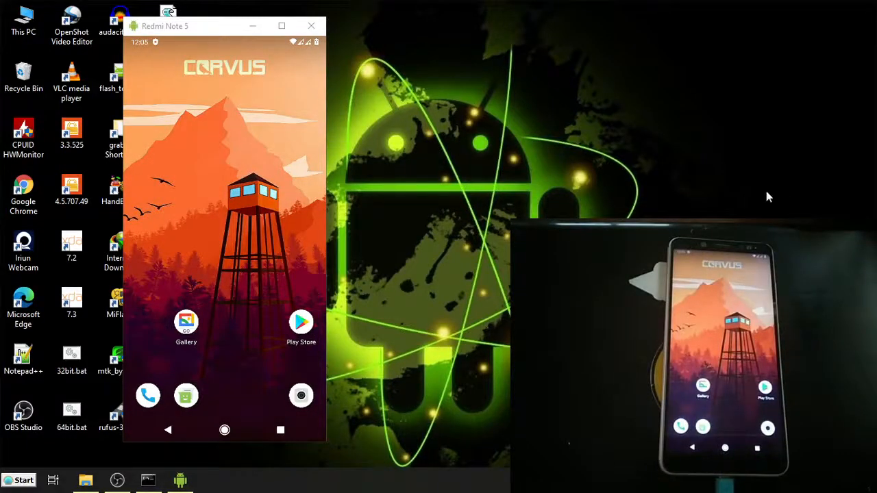